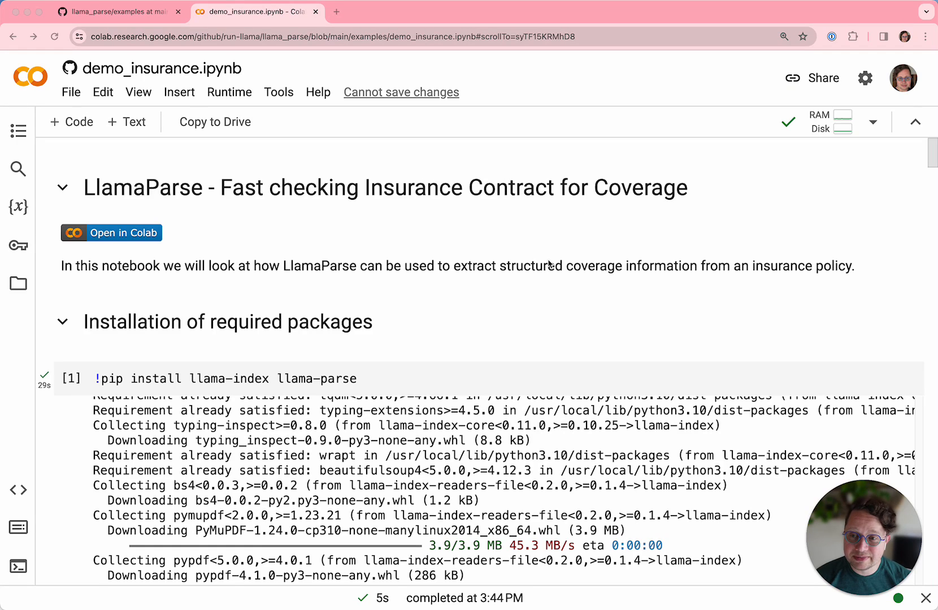
mouse_move(428, 283)
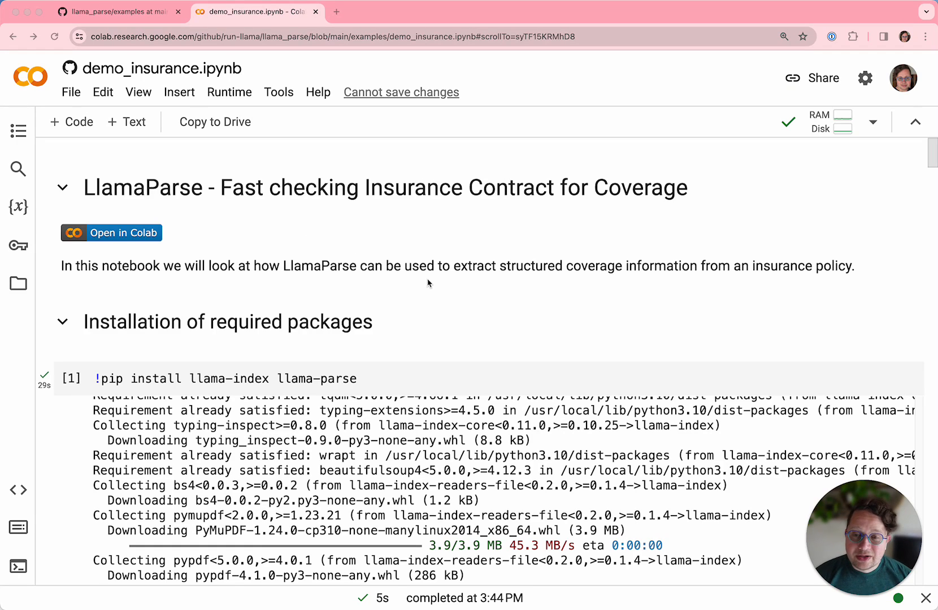
mouse_move(440, 267)
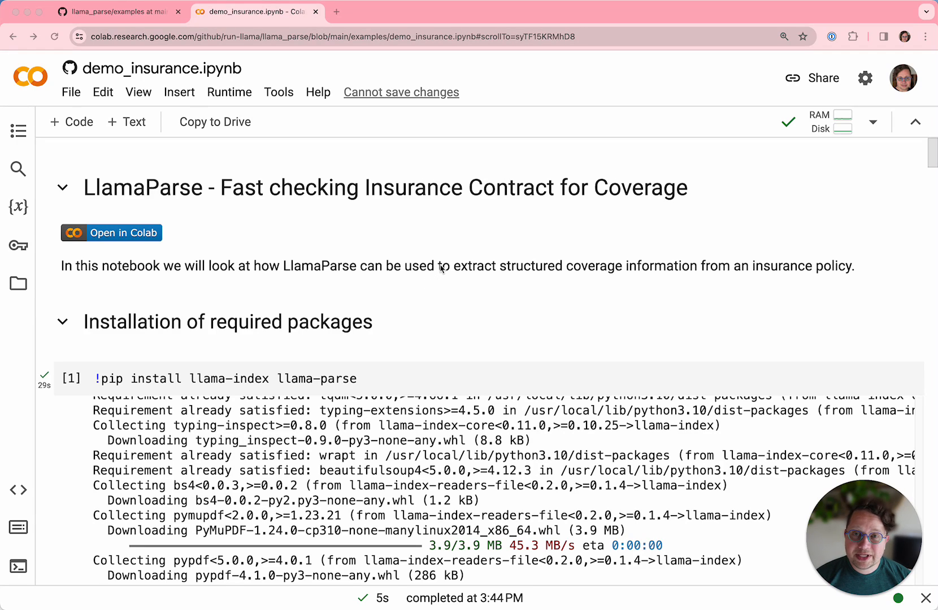
mouse_move(453, 275)
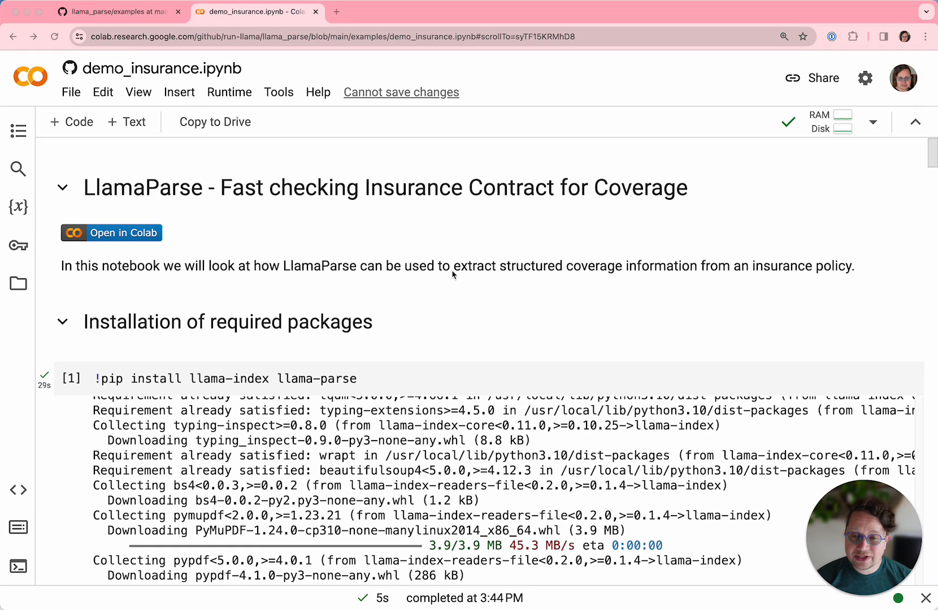
mouse_move(447, 284)
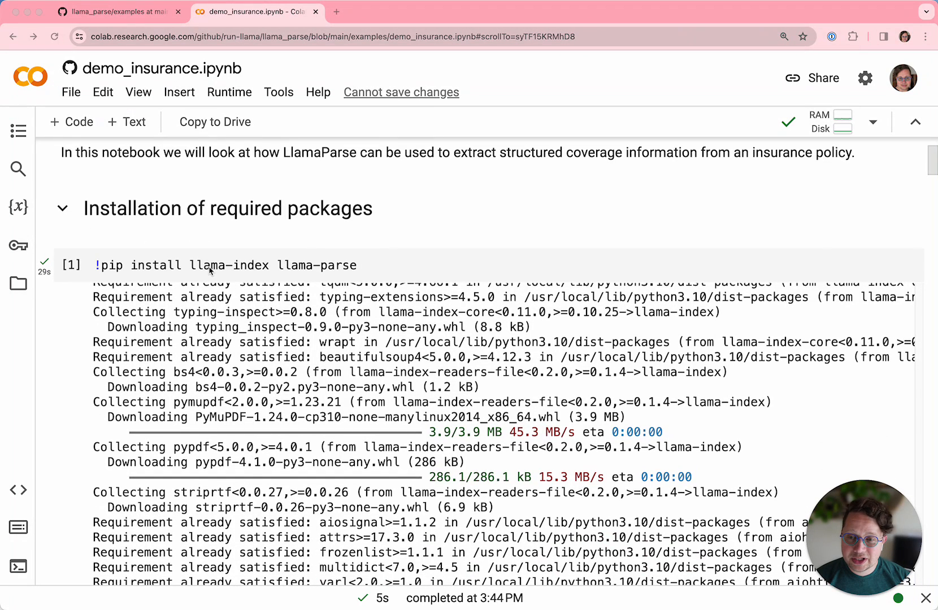
mouse_move(361, 278)
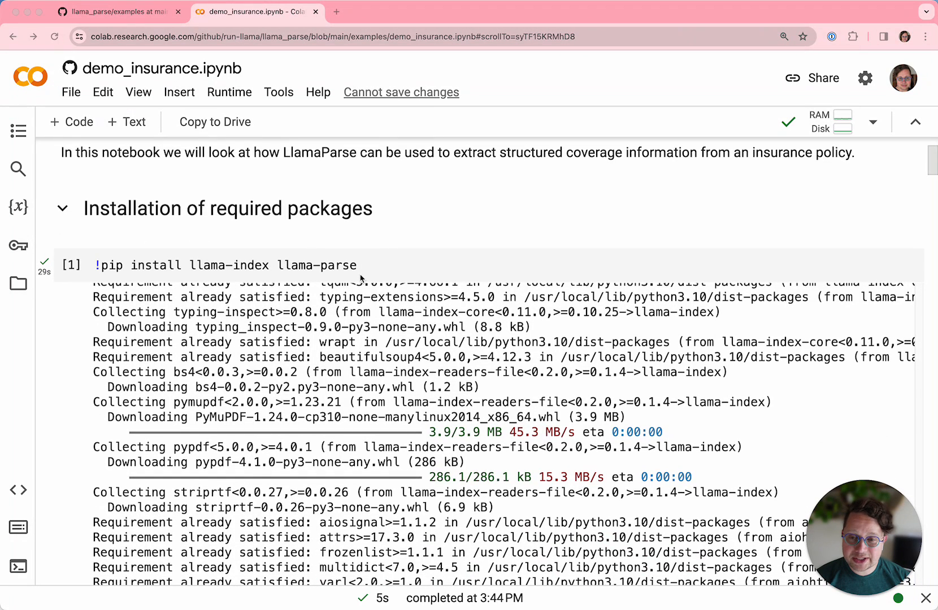
Scroll to the IRDAI download section showing policy.pdf saved at 1.3 MB.
scroll(down, 3)
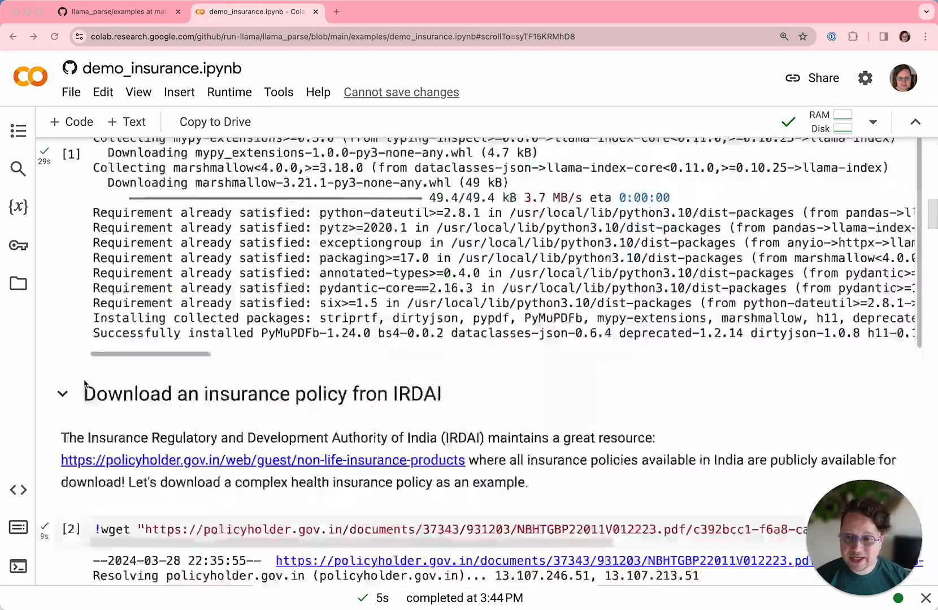
scroll(down, 3)
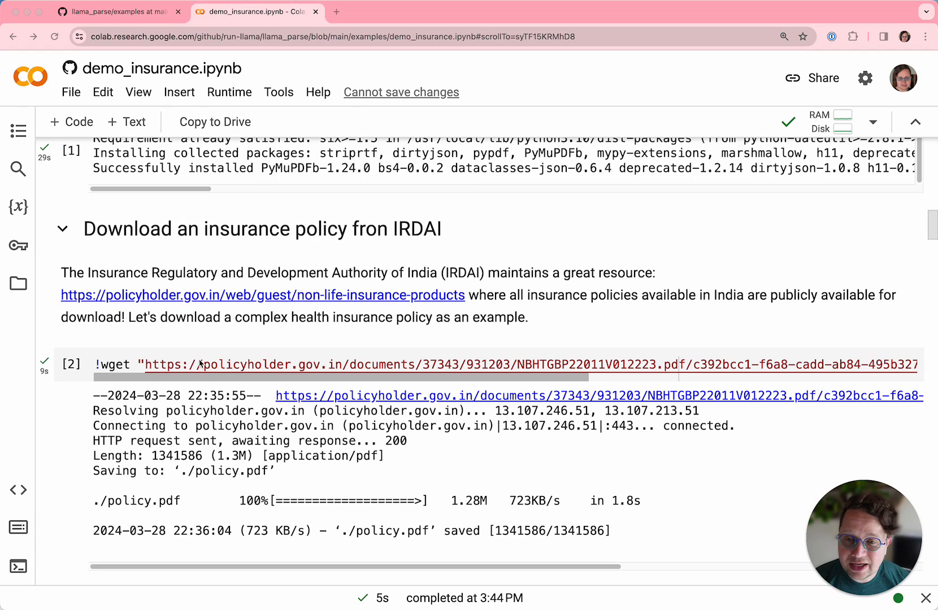
mouse_move(289, 341)
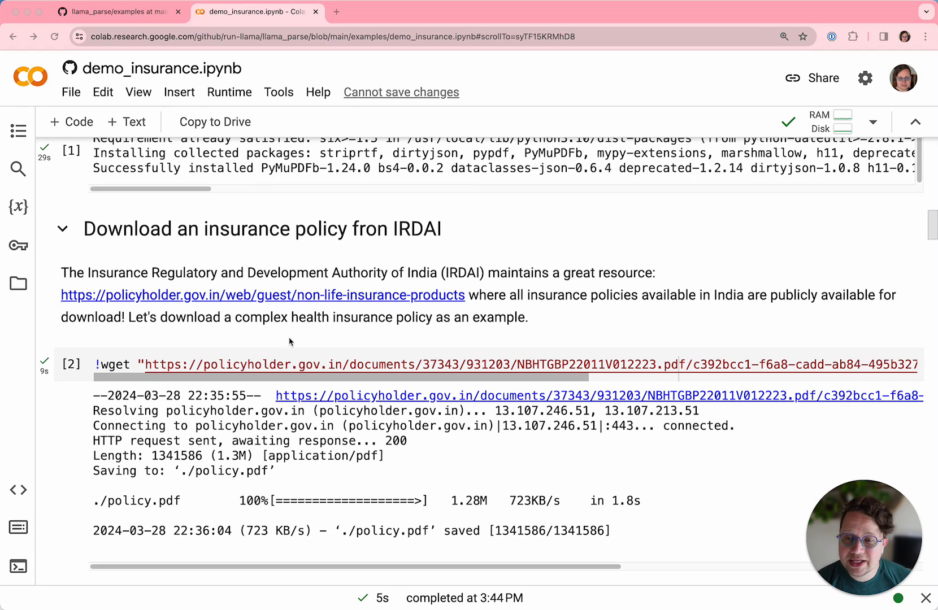
mouse_move(204, 280)
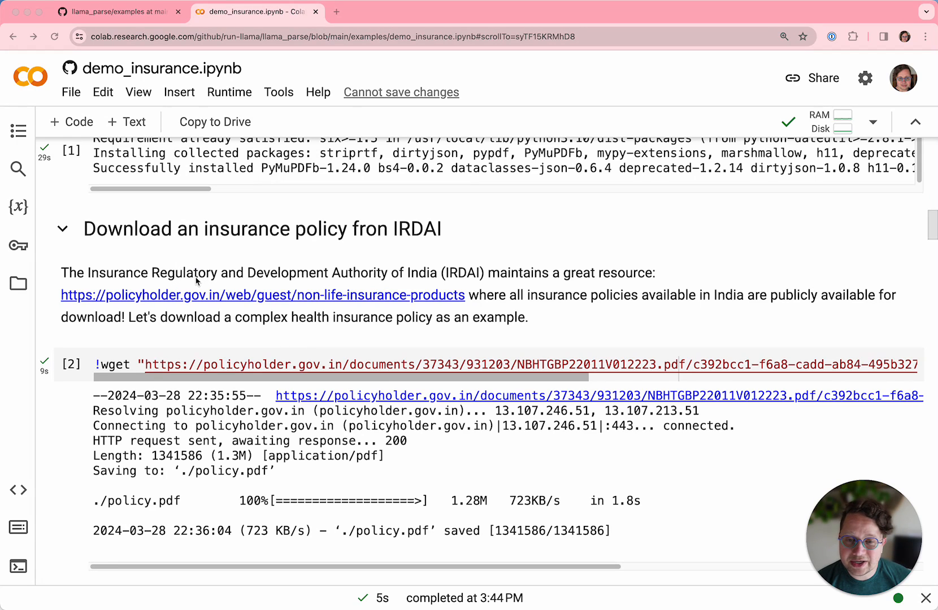
mouse_move(553, 325)
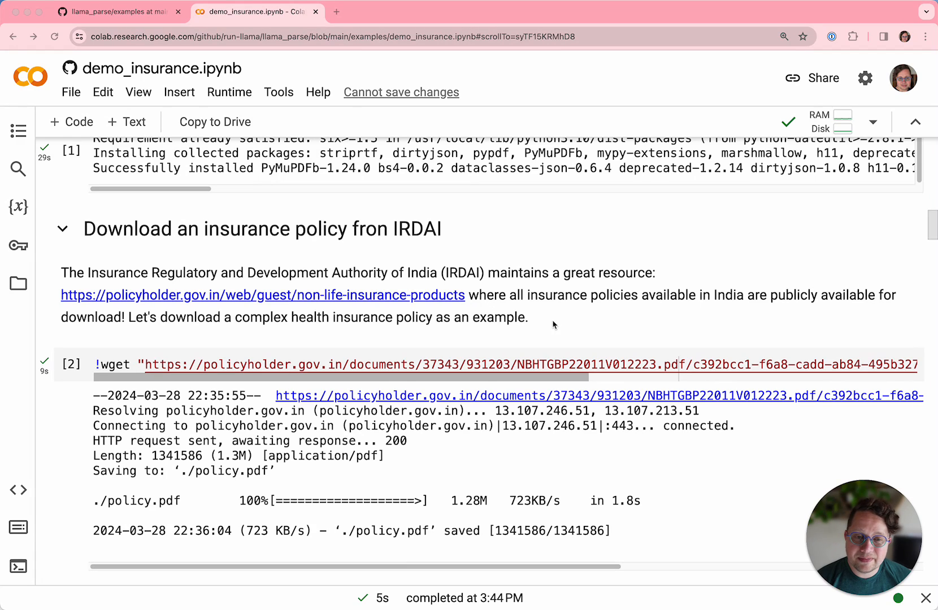
mouse_move(543, 327)
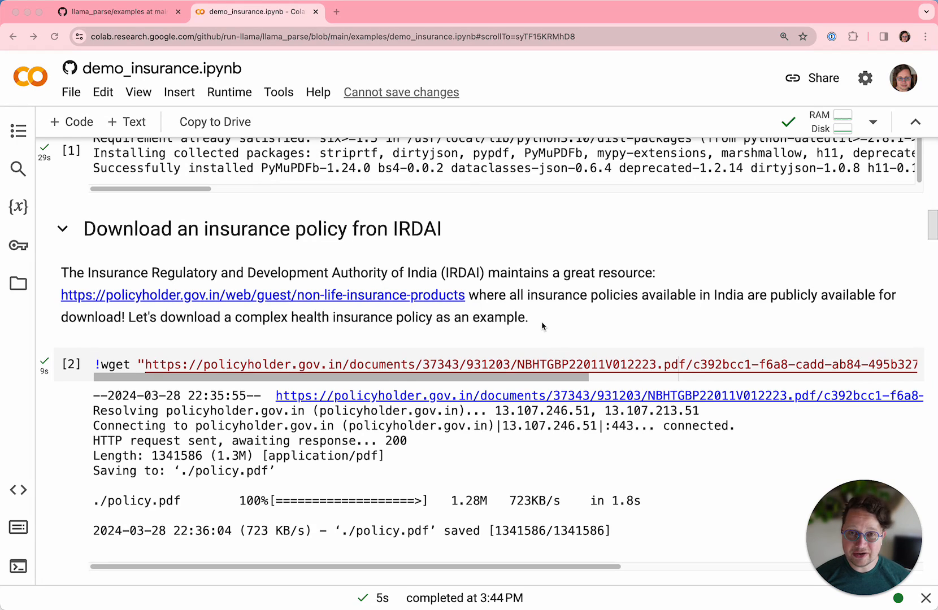
mouse_move(119, 387)
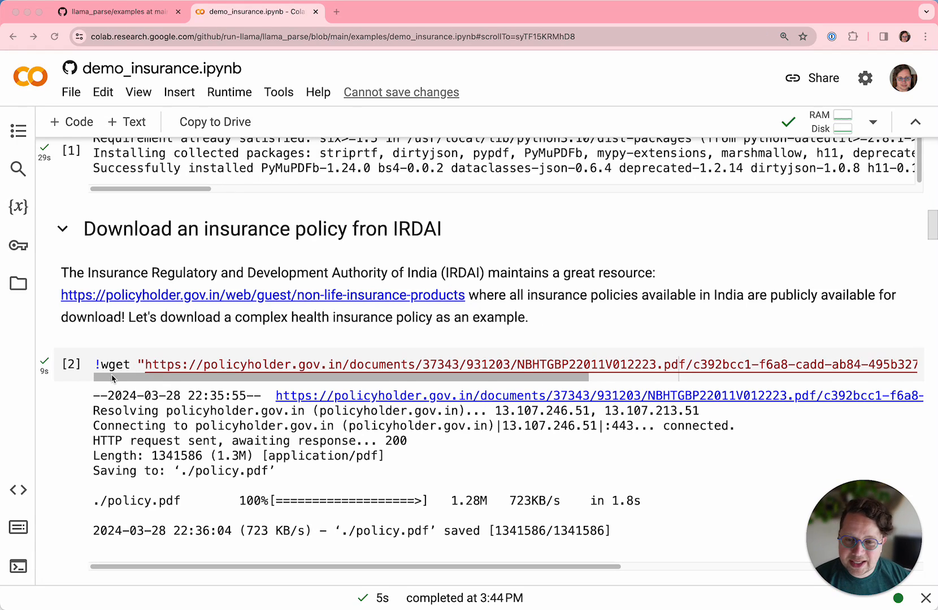
Scroll to the LlamaIndex/LlamaParse setup cells with nest_asyncio, API key and OpenAI model.
scroll(down, 3)
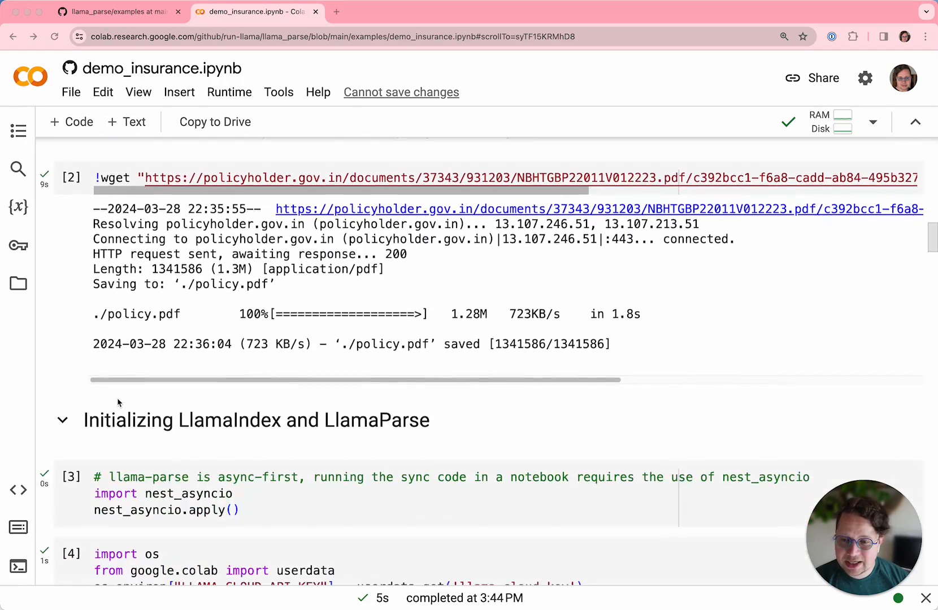
scroll(down, 3)
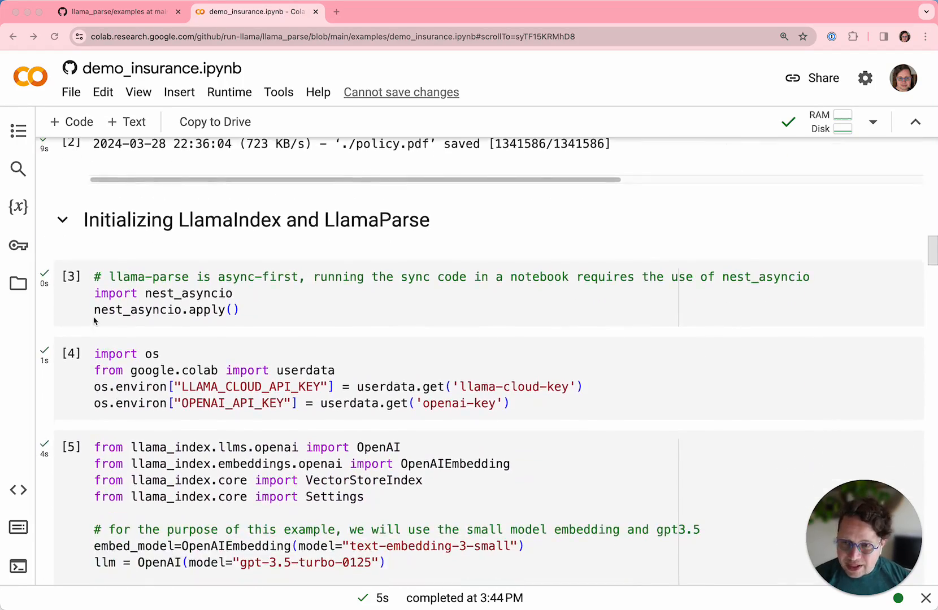
mouse_move(154, 310)
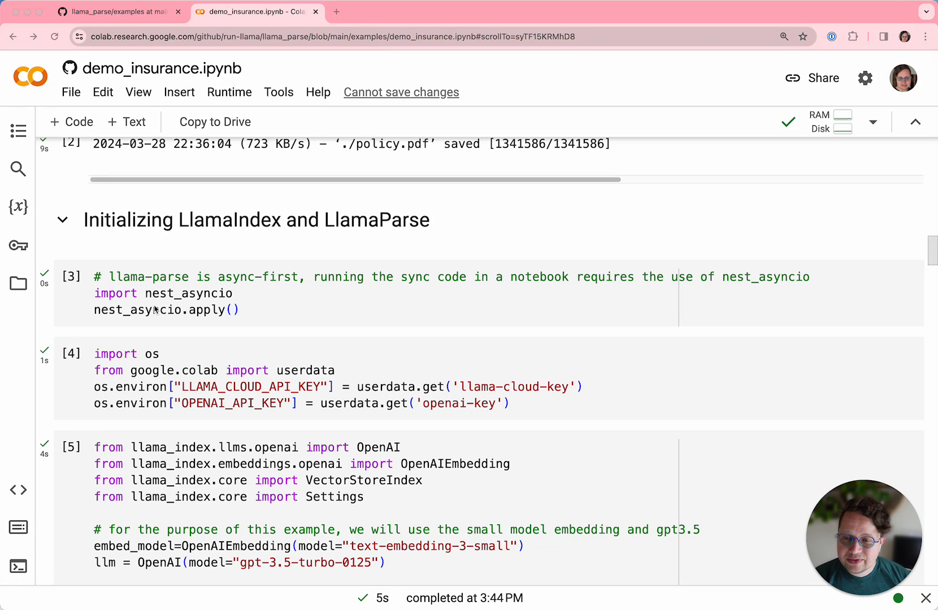
mouse_move(171, 302)
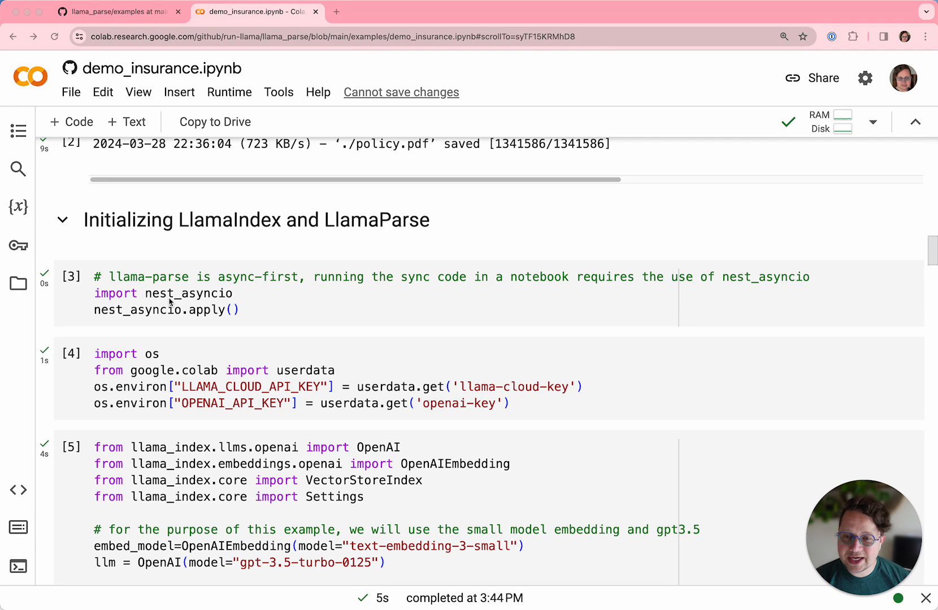
mouse_move(128, 320)
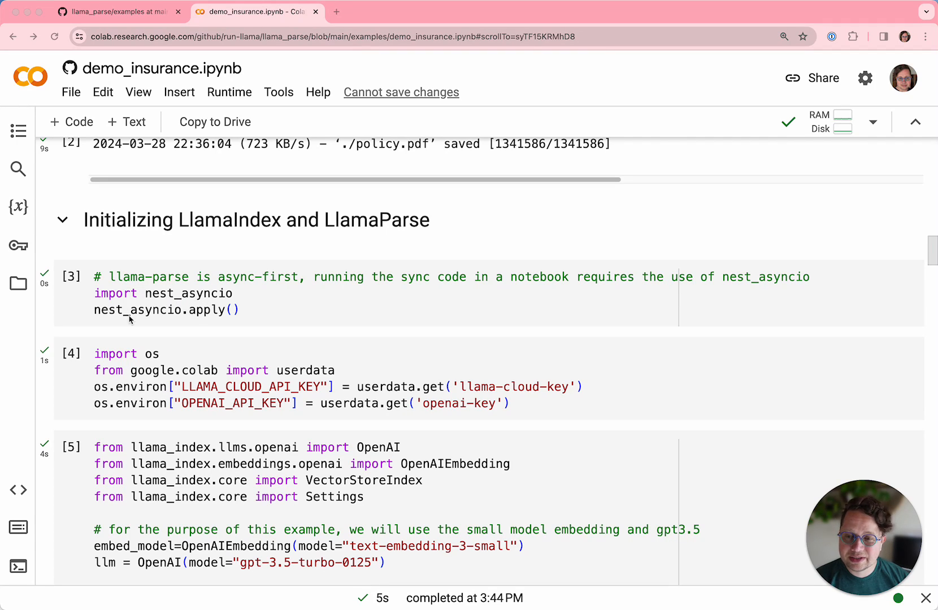
mouse_move(194, 425)
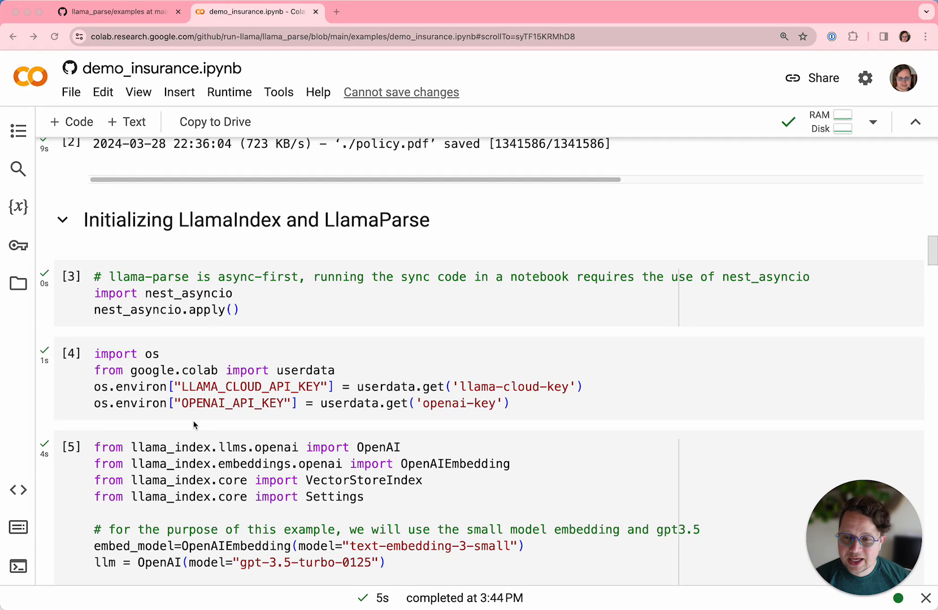
scroll(down, 3)
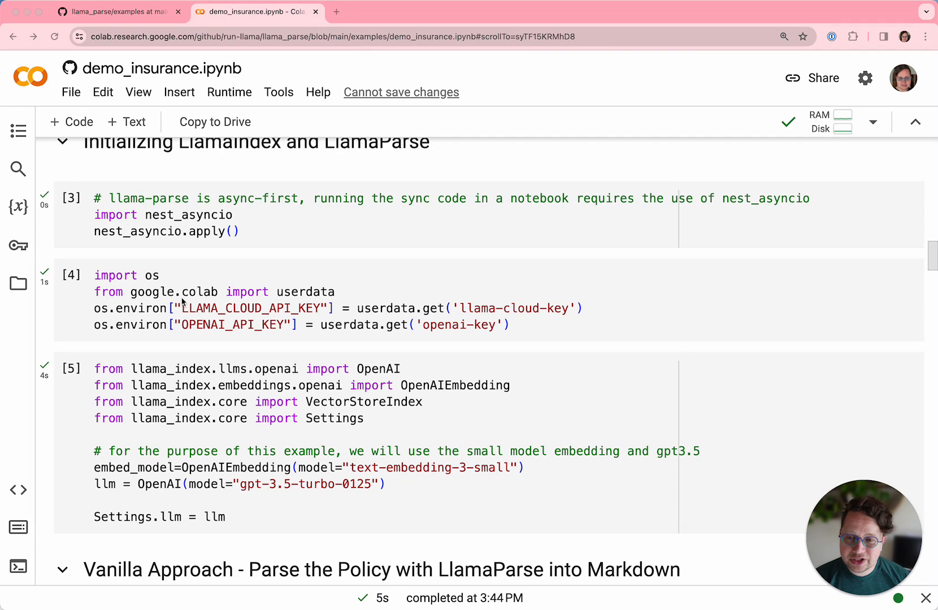
mouse_move(100, 331)
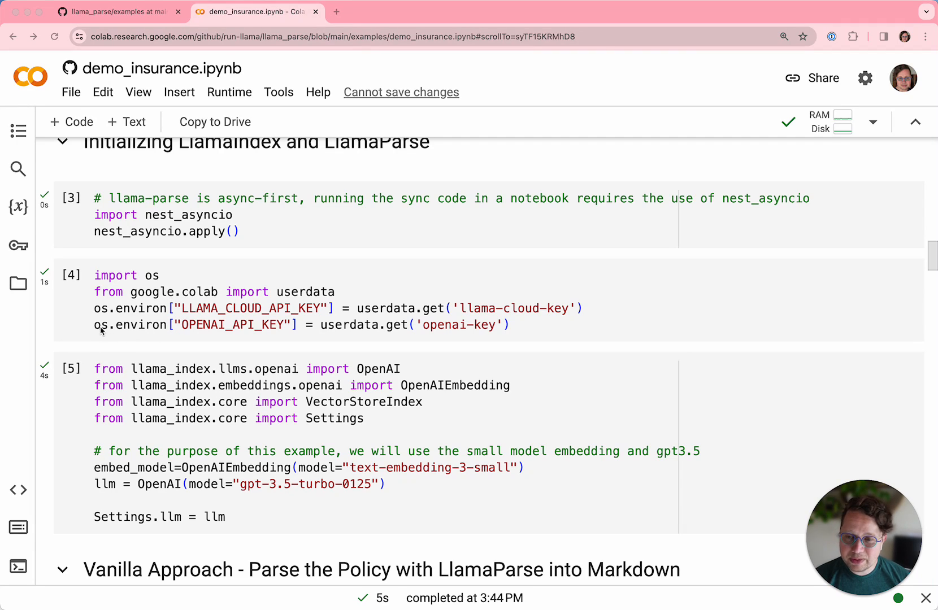
mouse_move(117, 333)
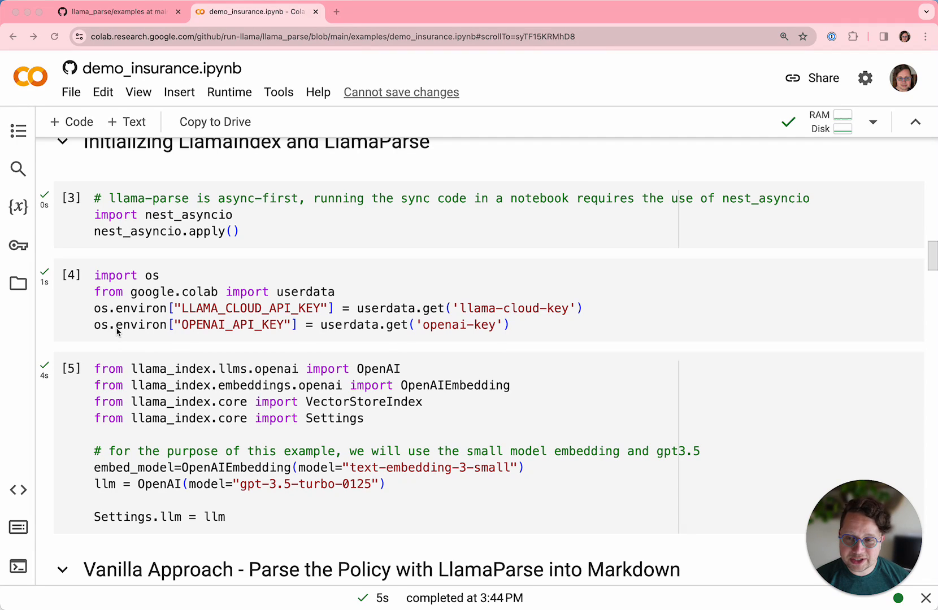
mouse_move(52, 318)
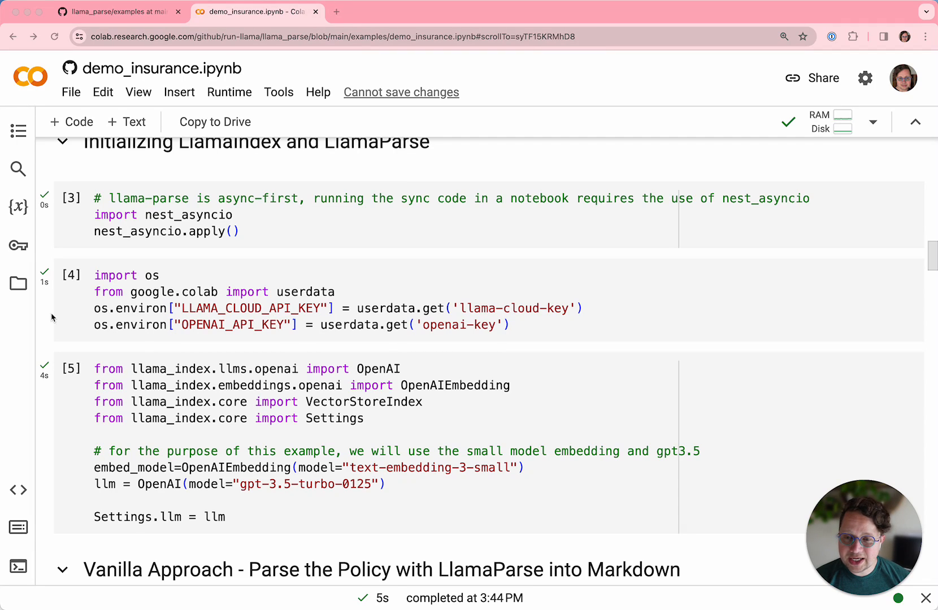
mouse_move(94, 310)
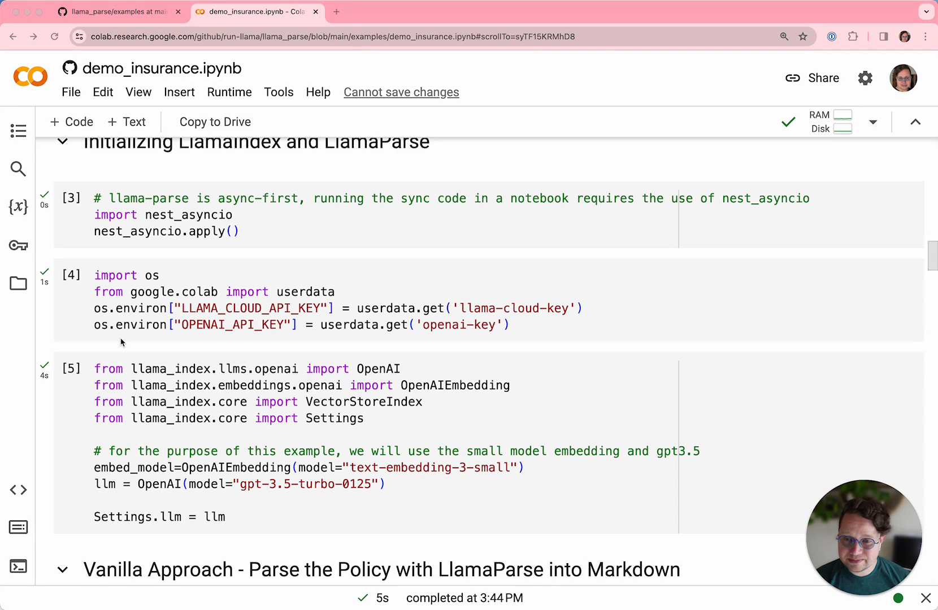
Scroll past the embedding and GPT-3.5 settings to the Vanilla Approach heading.
scroll(down, 3)
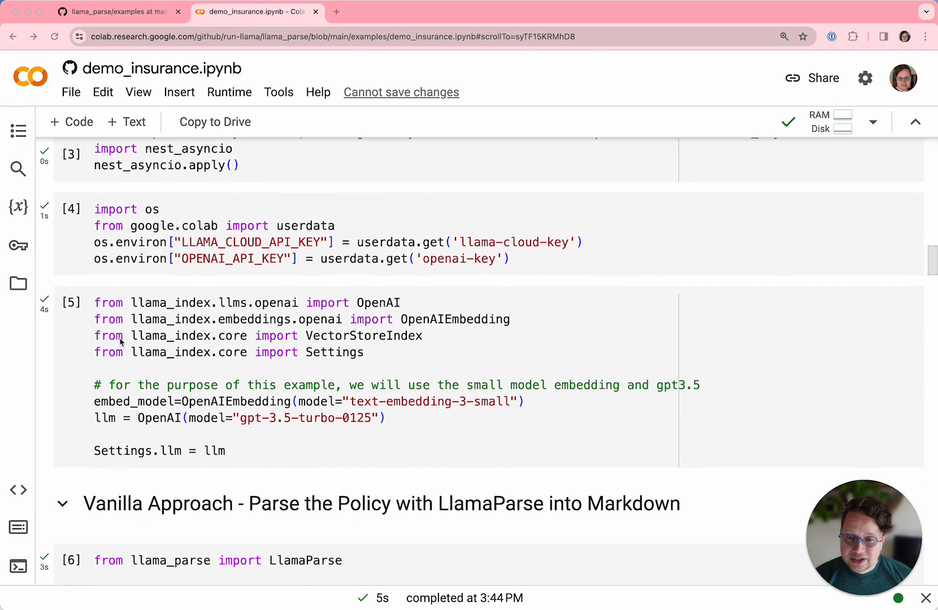
scroll(down, 3)
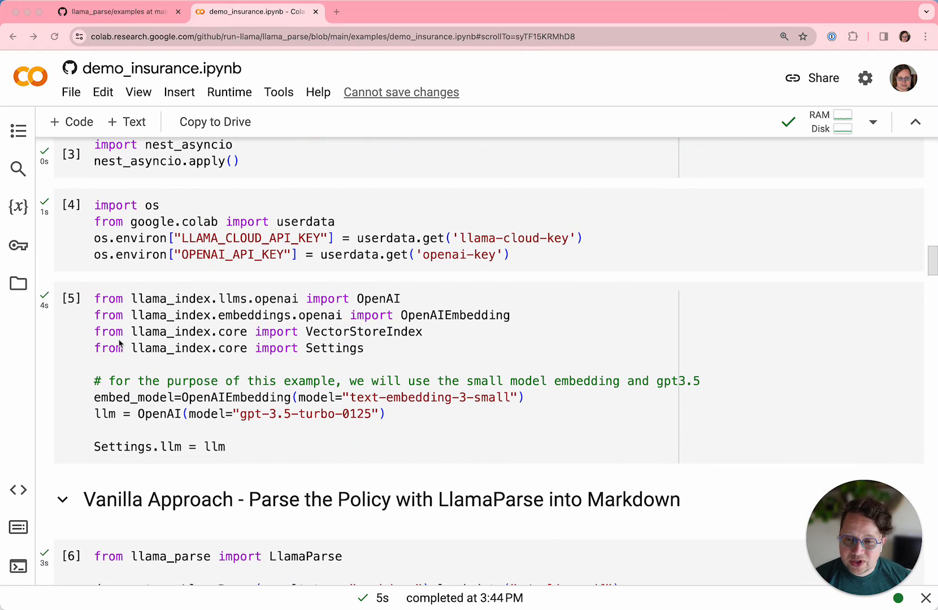
scroll(down, 3)
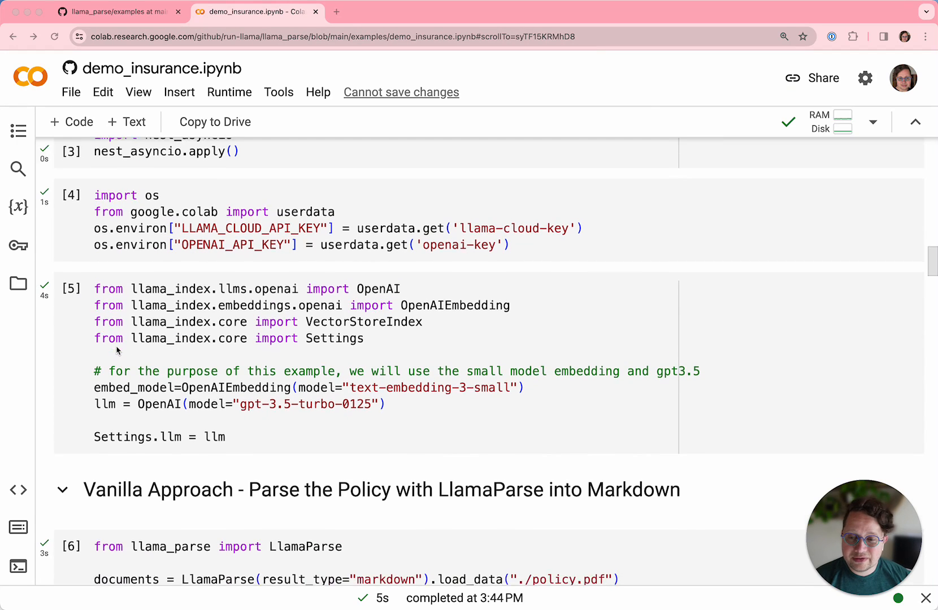
scroll(down, 3)
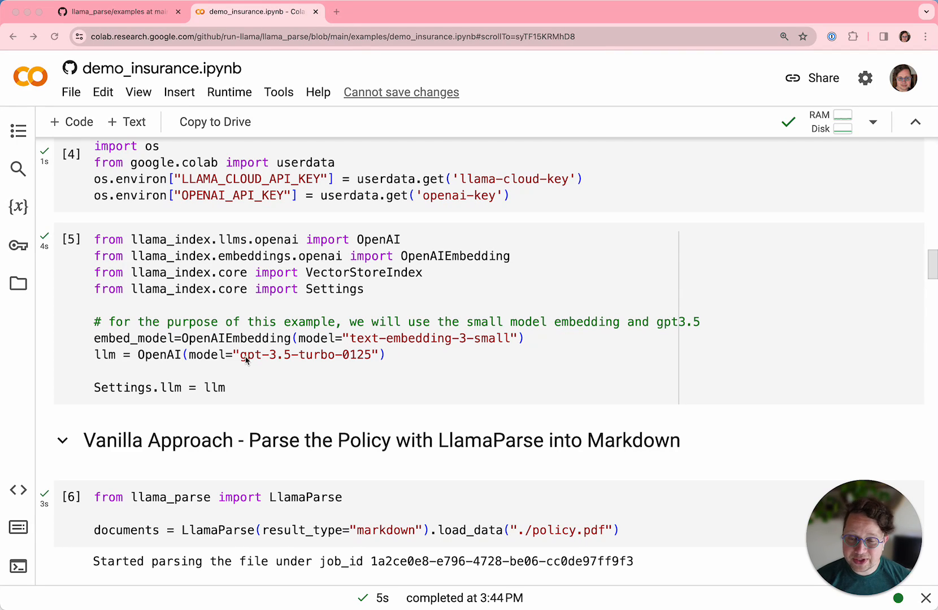
mouse_move(461, 371)
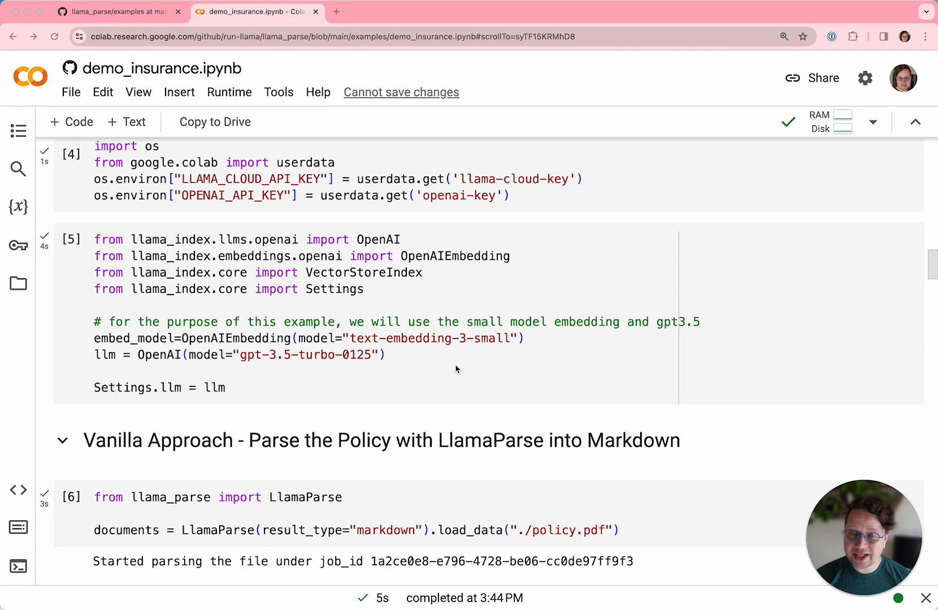
mouse_move(369, 360)
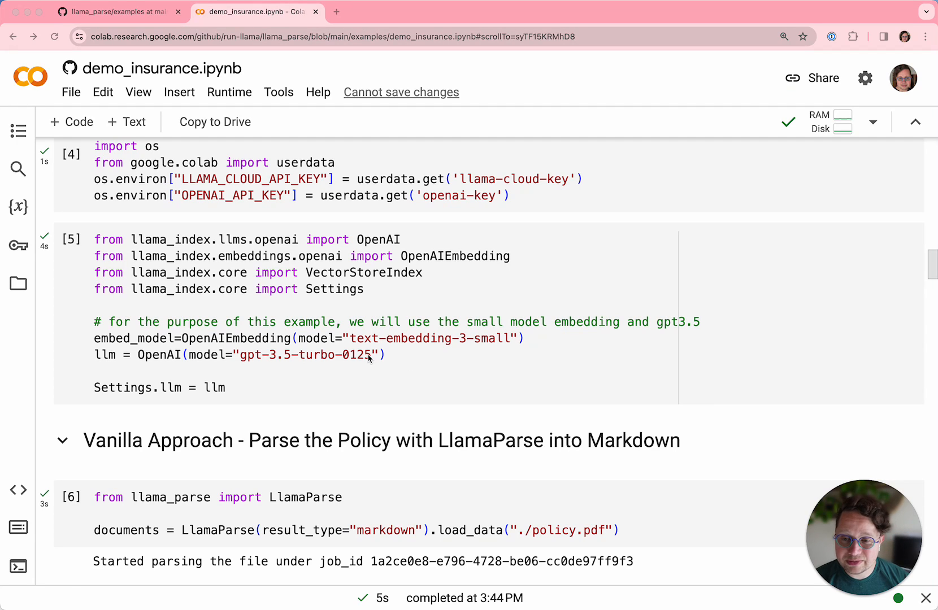
Scroll to the load_data cell and the printed Preamble, Defined Terms and definitions table.
scroll(down, 3)
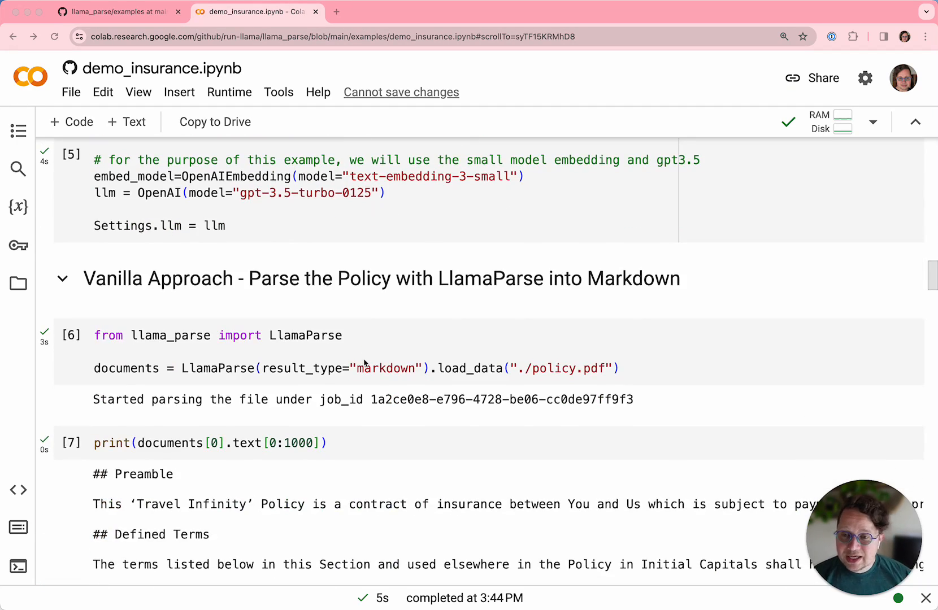
scroll(down, 3)
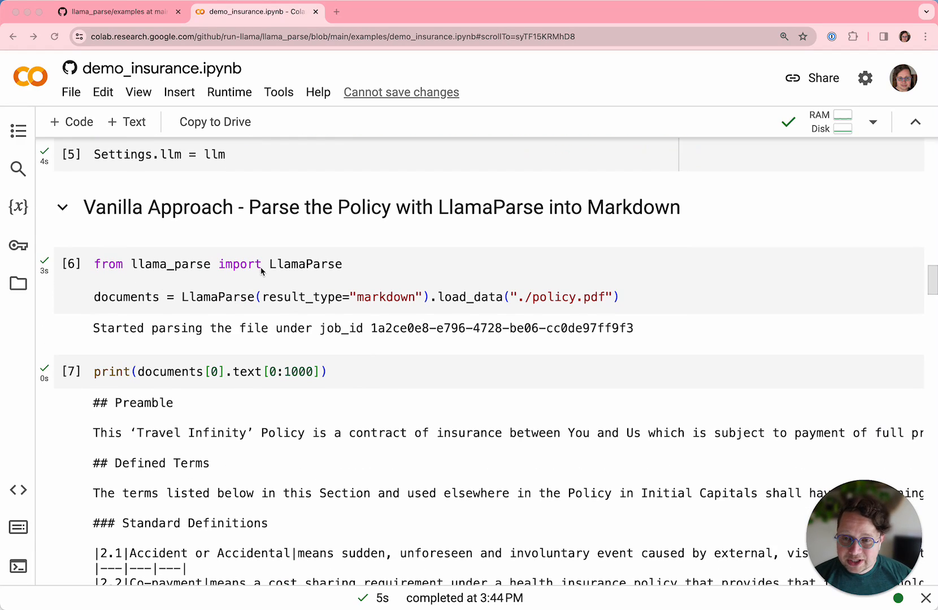
mouse_move(120, 275)
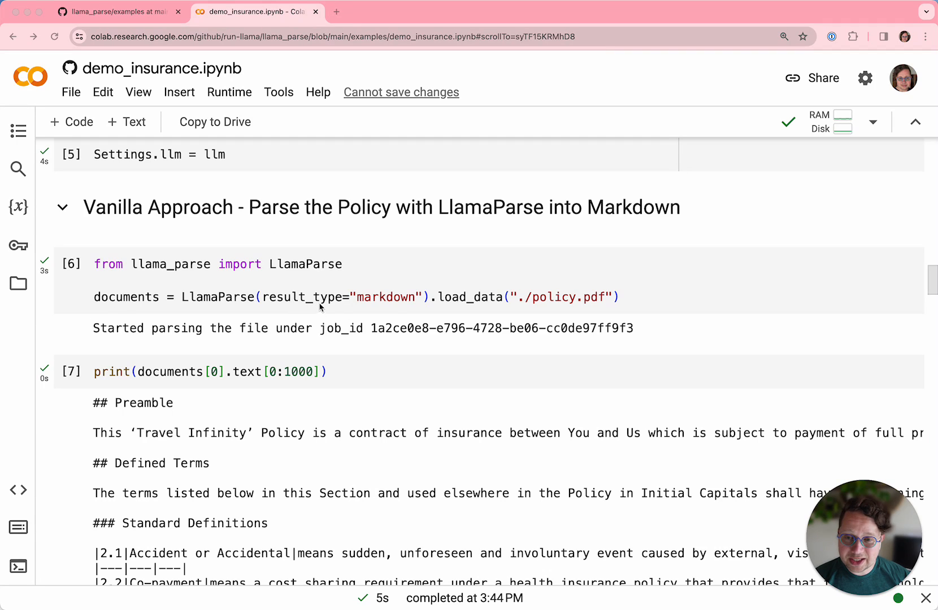
mouse_move(396, 305)
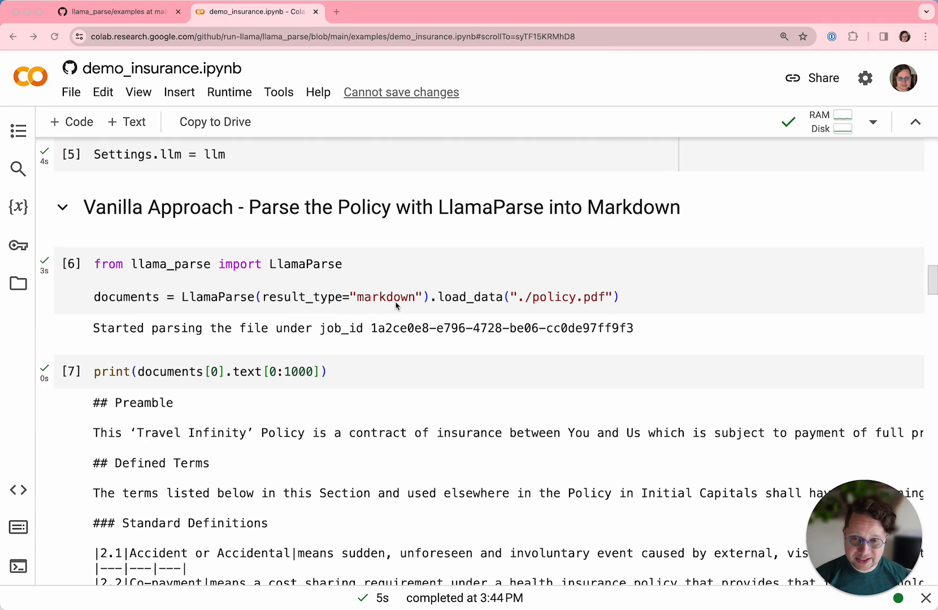
mouse_move(535, 305)
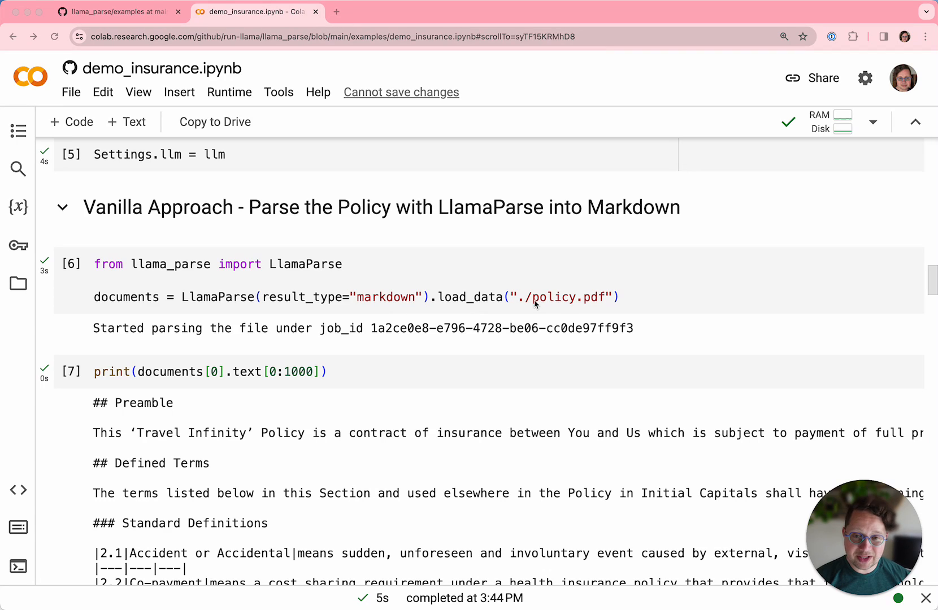
mouse_move(567, 307)
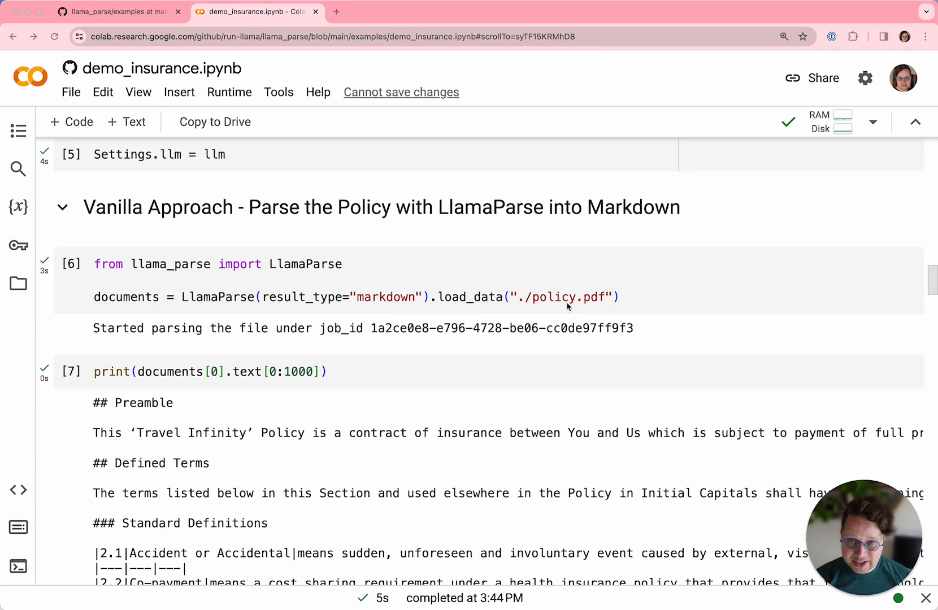
mouse_move(166, 315)
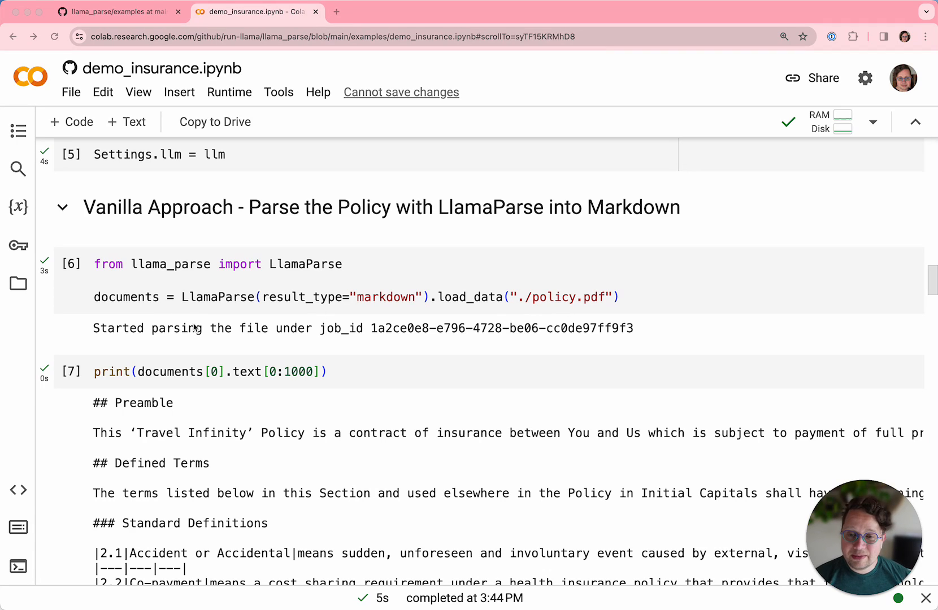
scroll(down, 3)
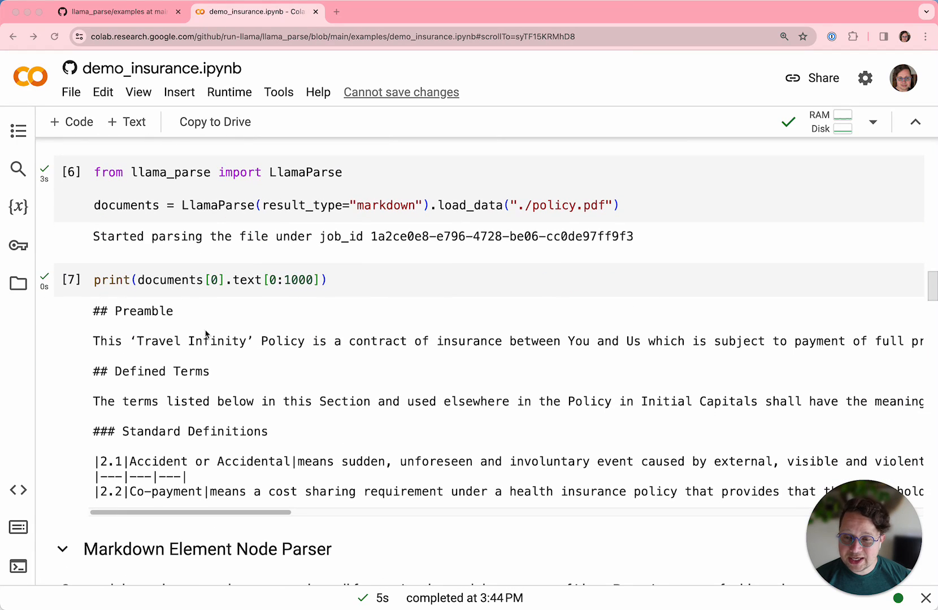
mouse_move(129, 331)
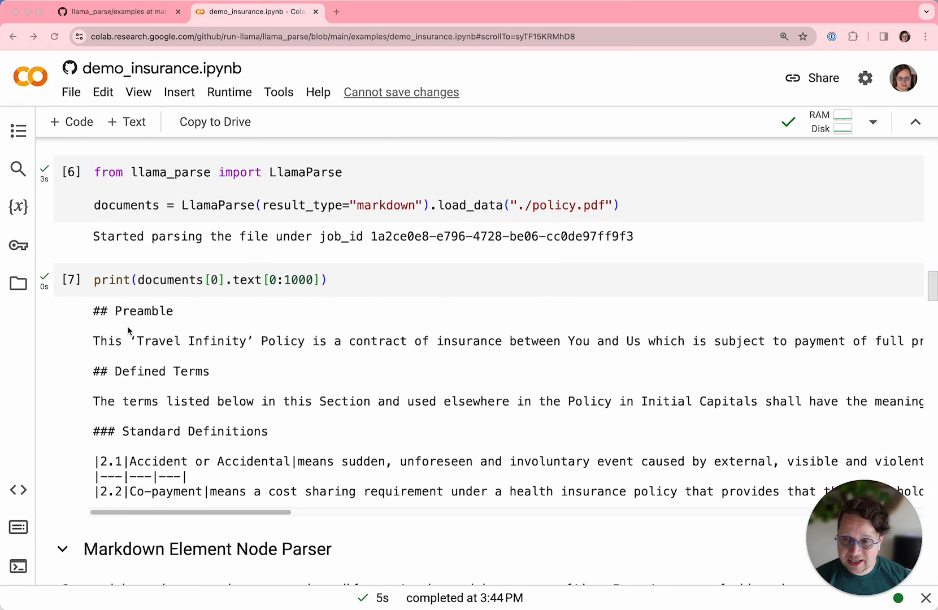
mouse_move(207, 370)
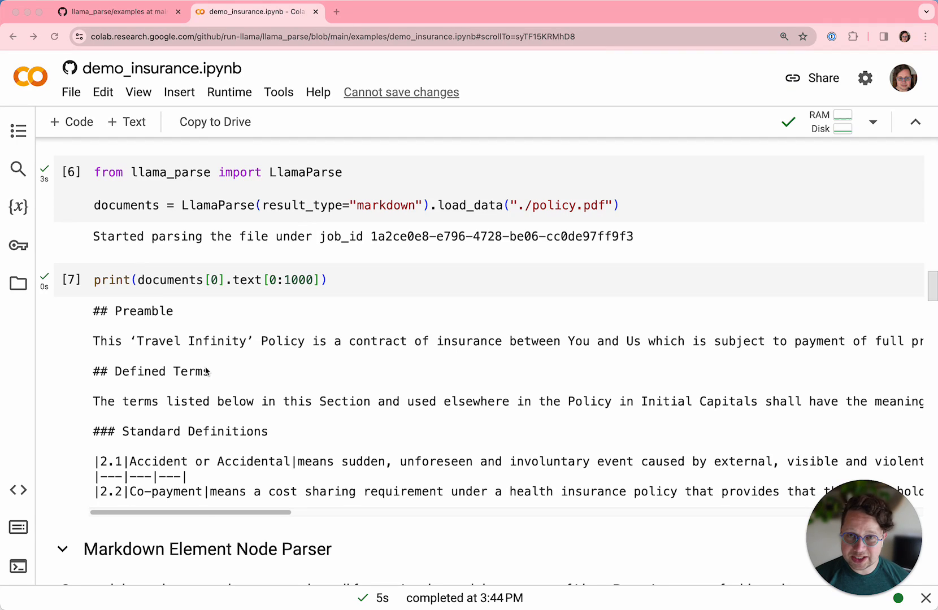
scroll(down, 3)
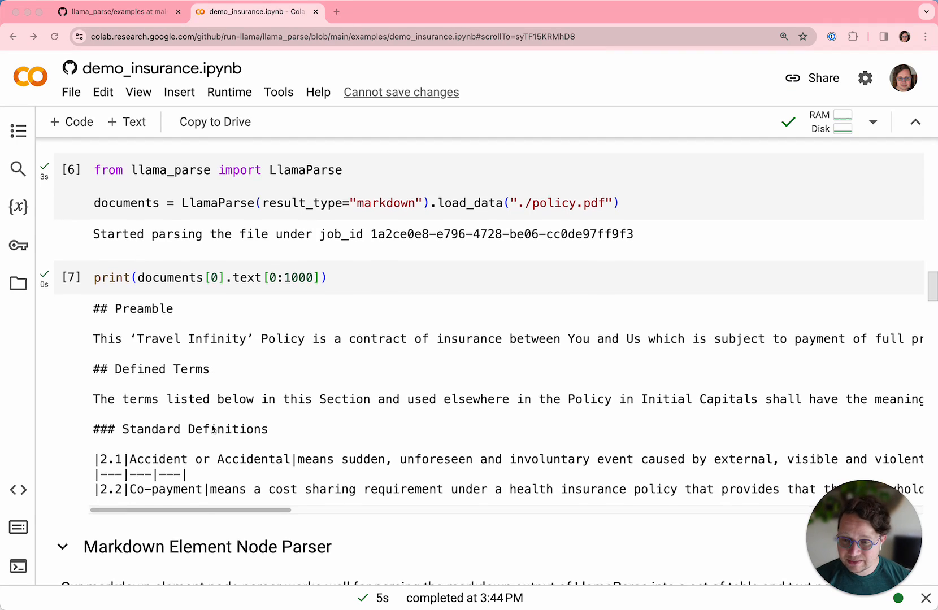
Scroll to the node-extraction cell output showing TableOutput validation errors.
scroll(down, 3)
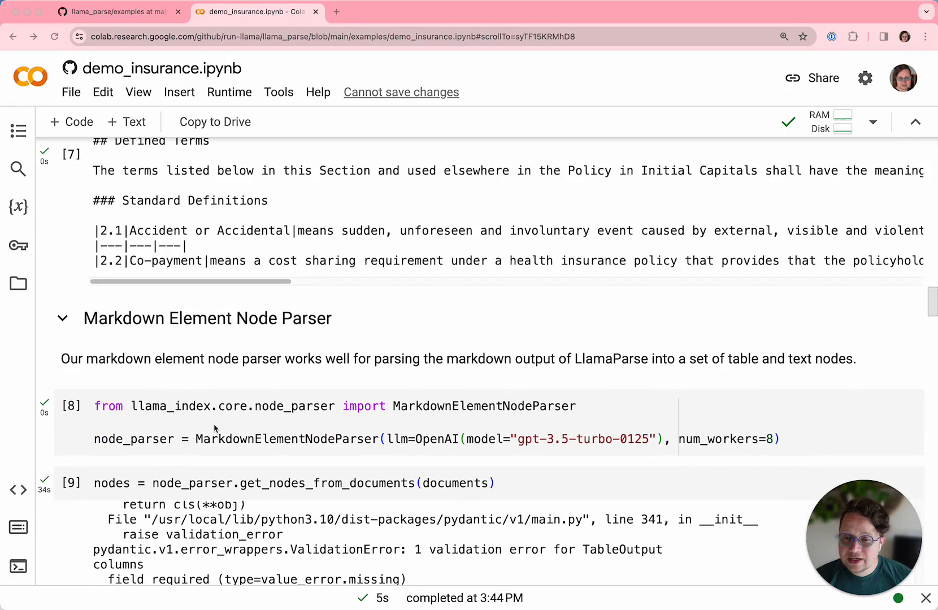
scroll(down, 3)
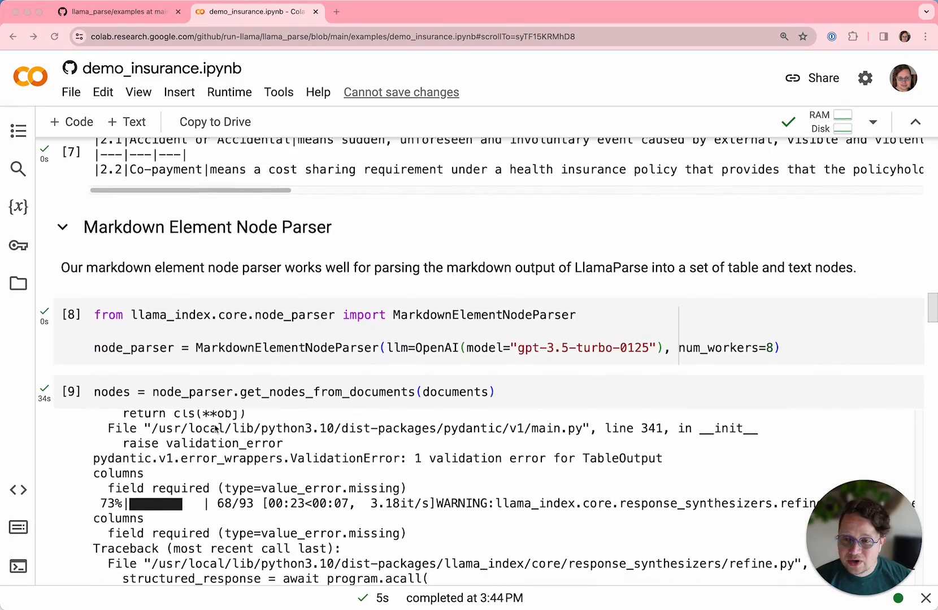
mouse_move(190, 275)
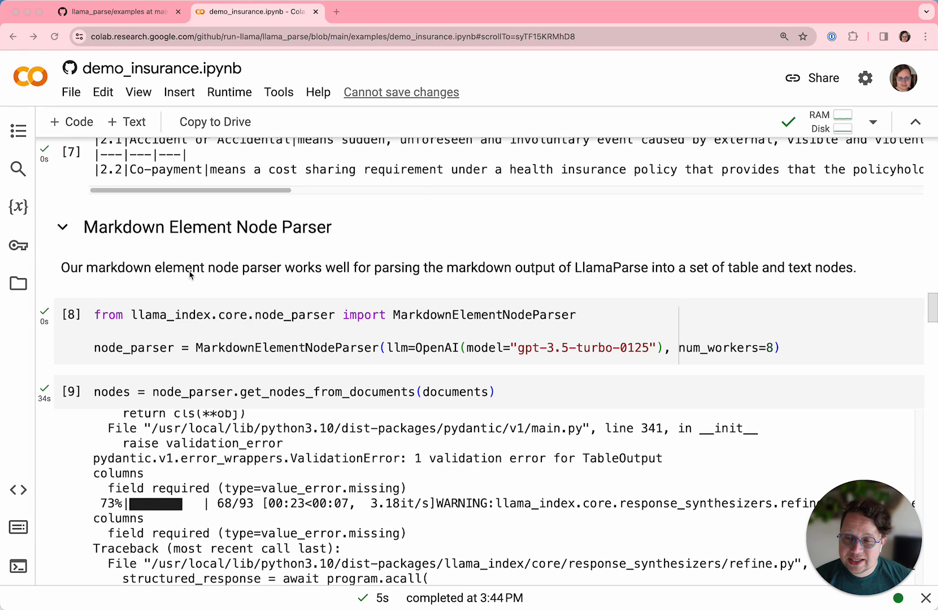
mouse_move(168, 270)
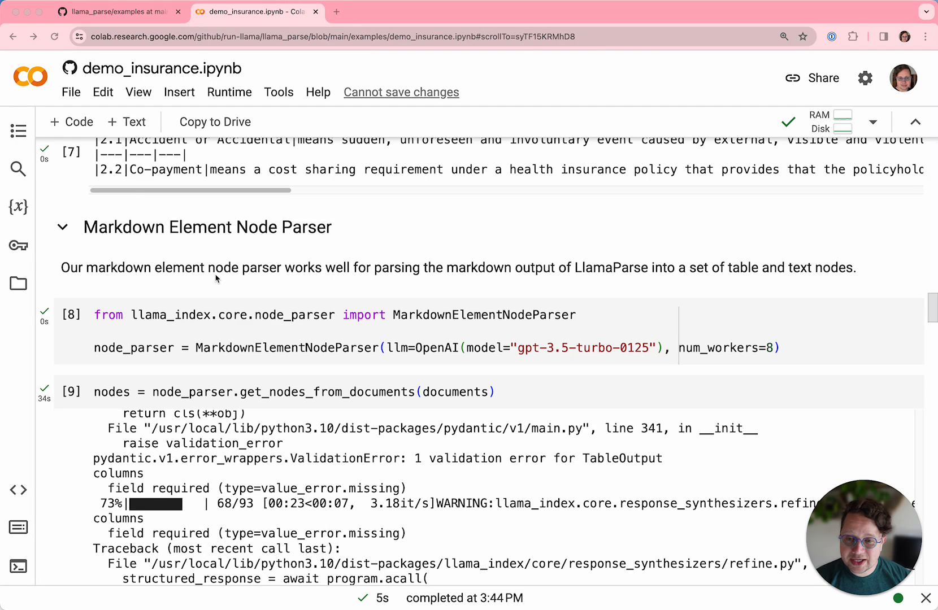
mouse_move(222, 279)
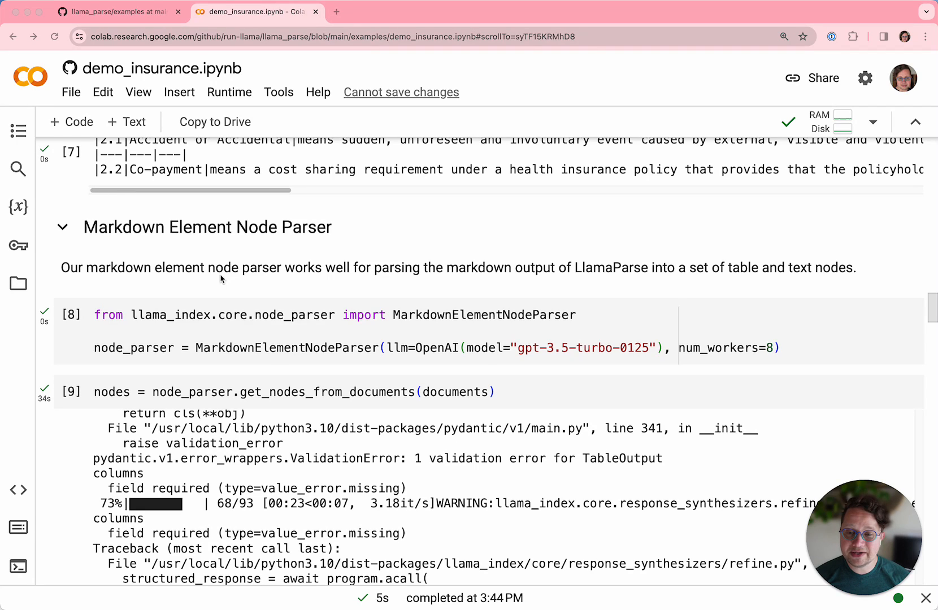
mouse_move(201, 340)
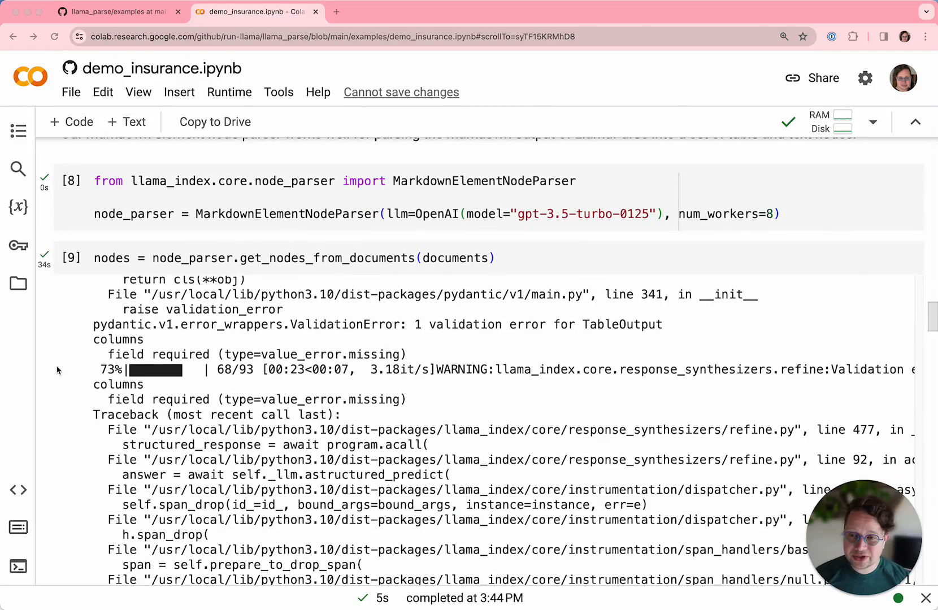
scroll(down, 3)
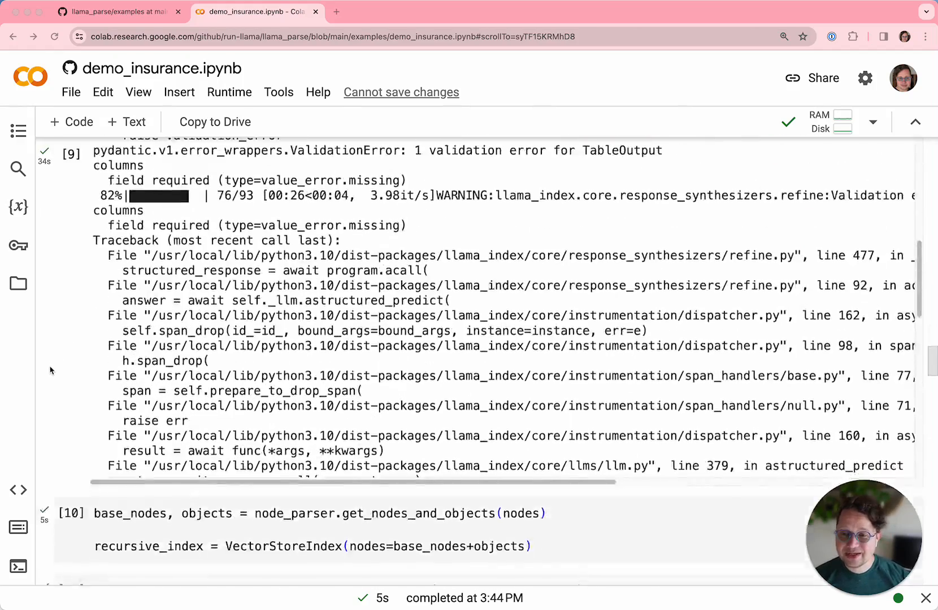
scroll(down, 3)
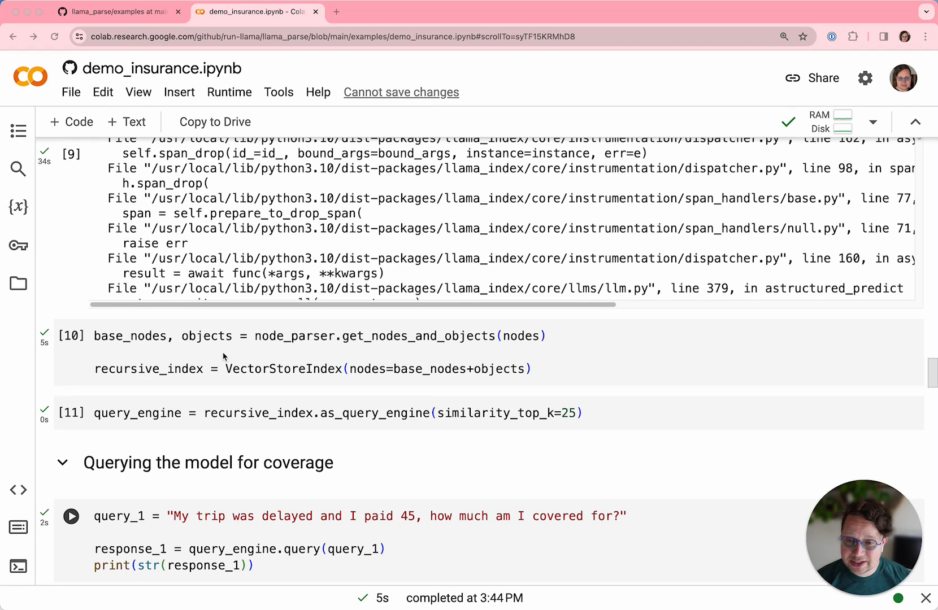
mouse_move(278, 378)
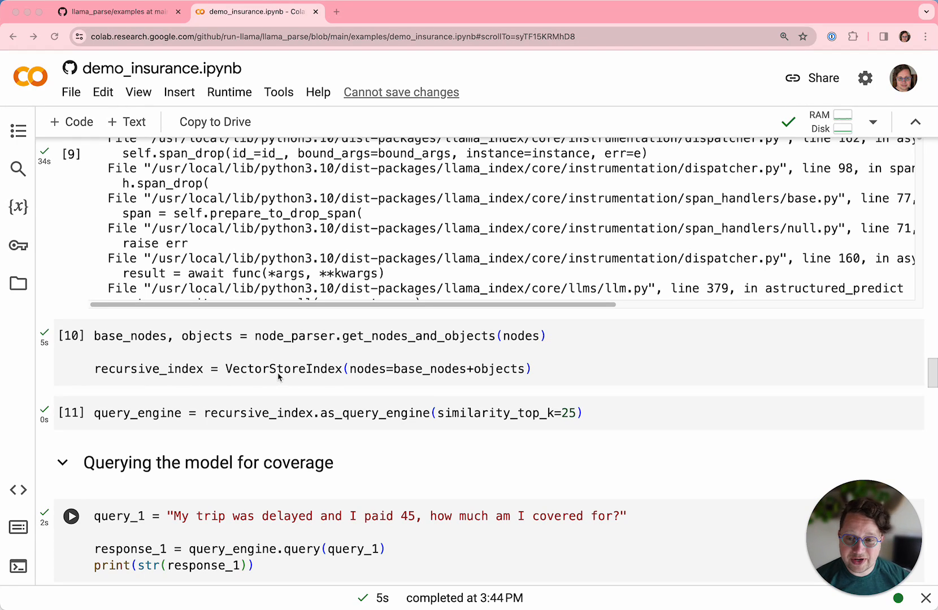
mouse_move(575, 381)
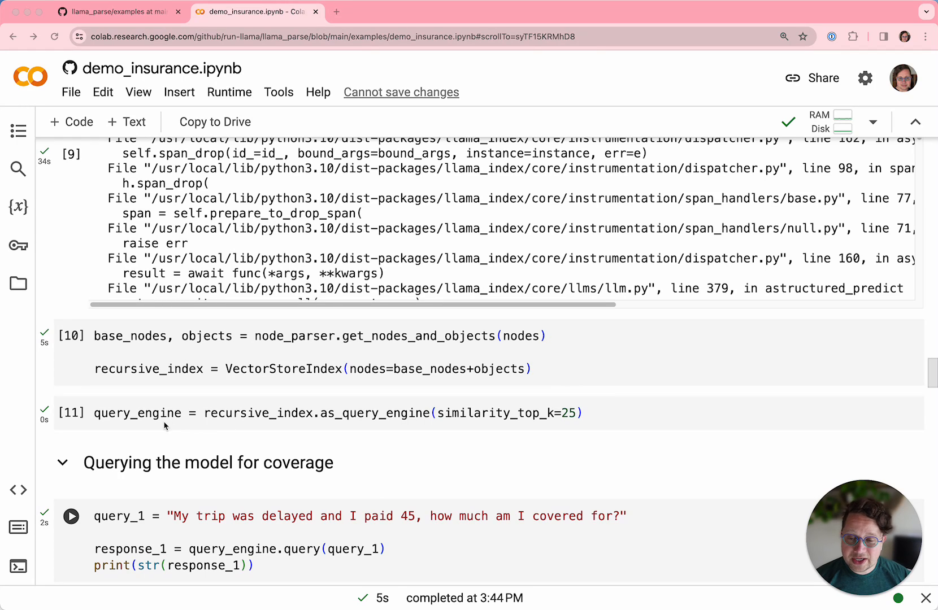
mouse_move(348, 417)
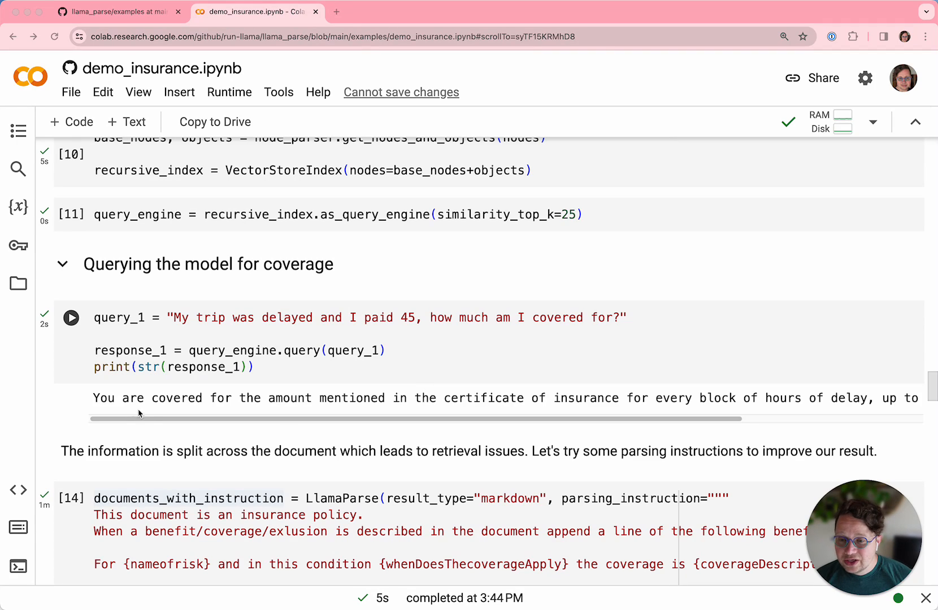
mouse_move(187, 328)
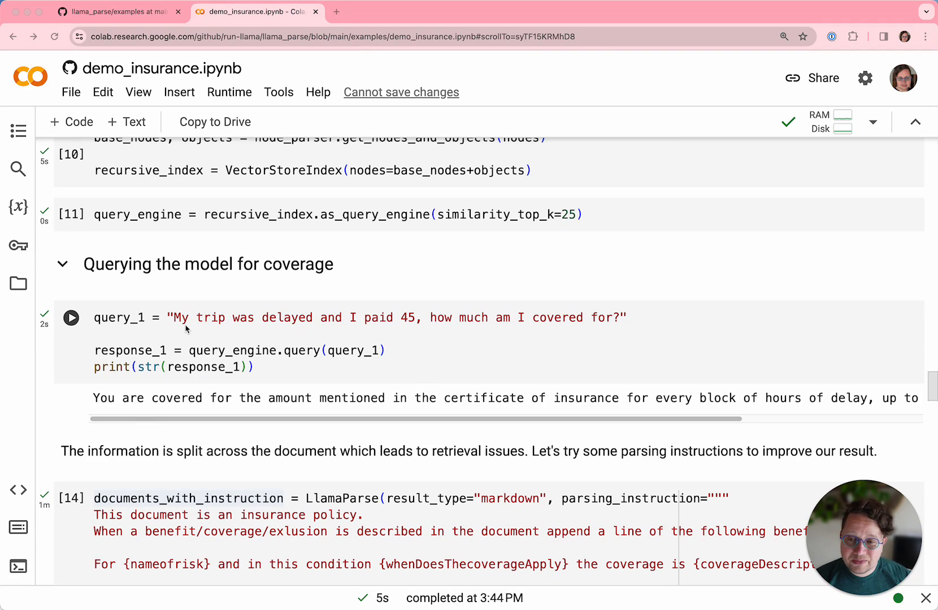
mouse_move(414, 327)
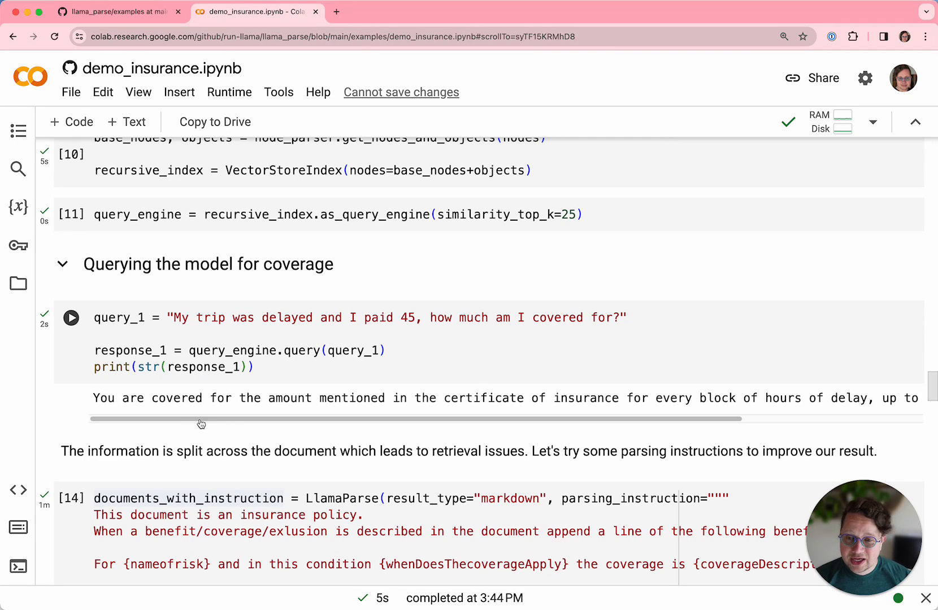
click(198, 423)
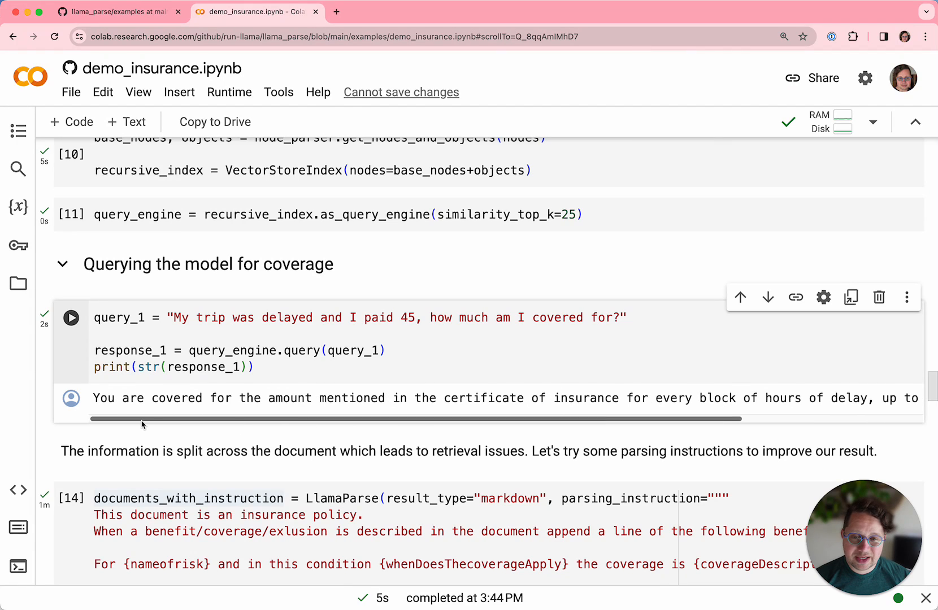
mouse_move(274, 426)
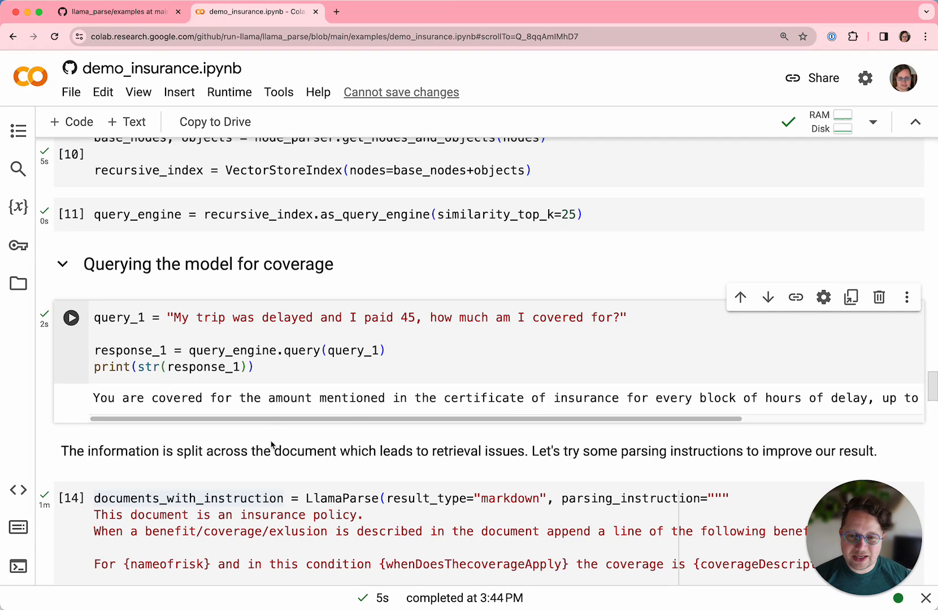
scroll(down, 3)
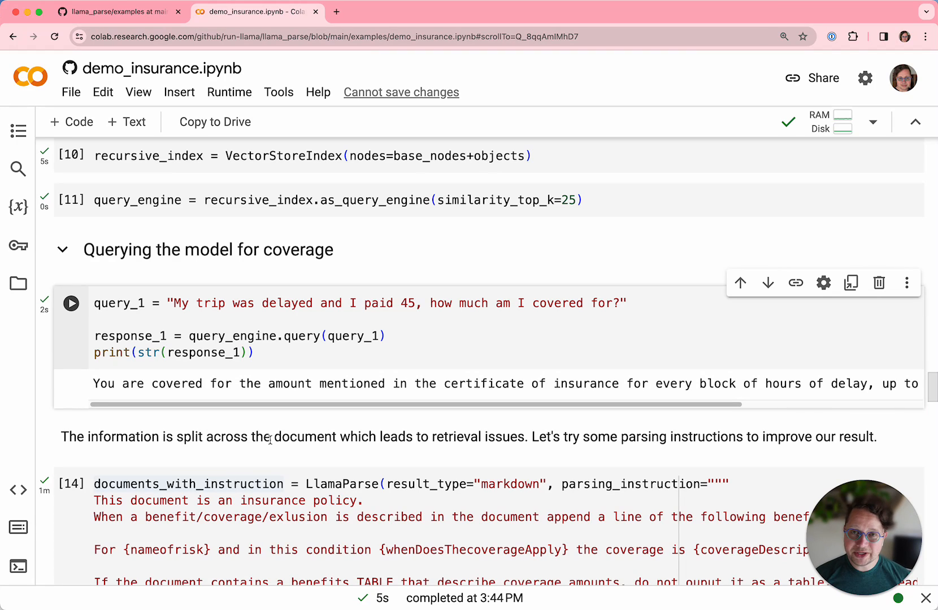
mouse_move(288, 455)
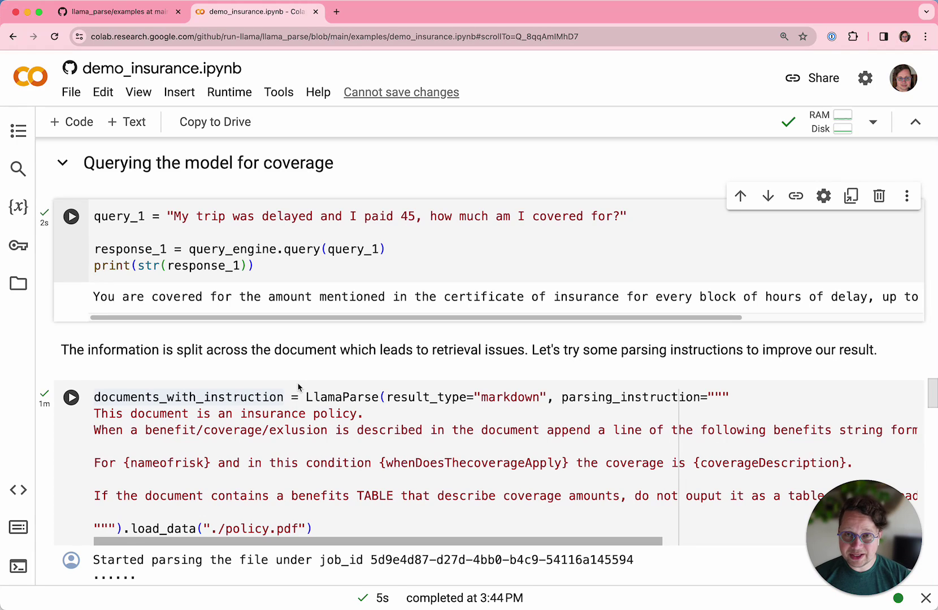
mouse_move(296, 447)
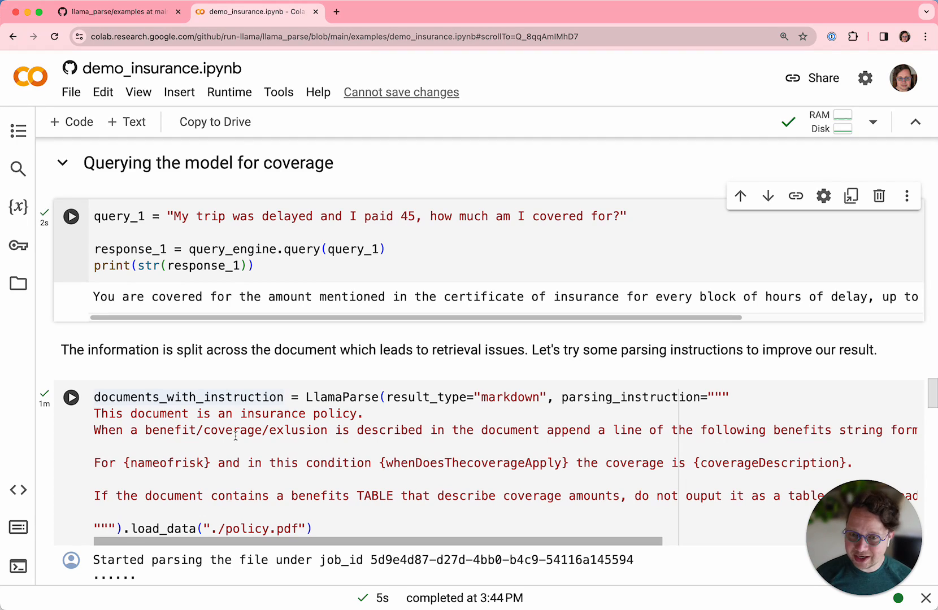
scroll(down, 3)
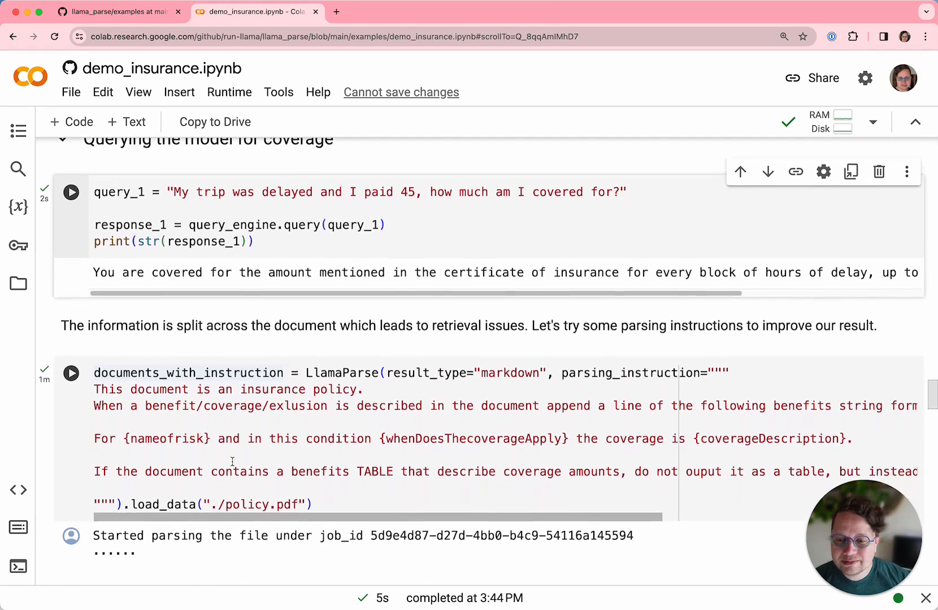
scroll(down, 3)
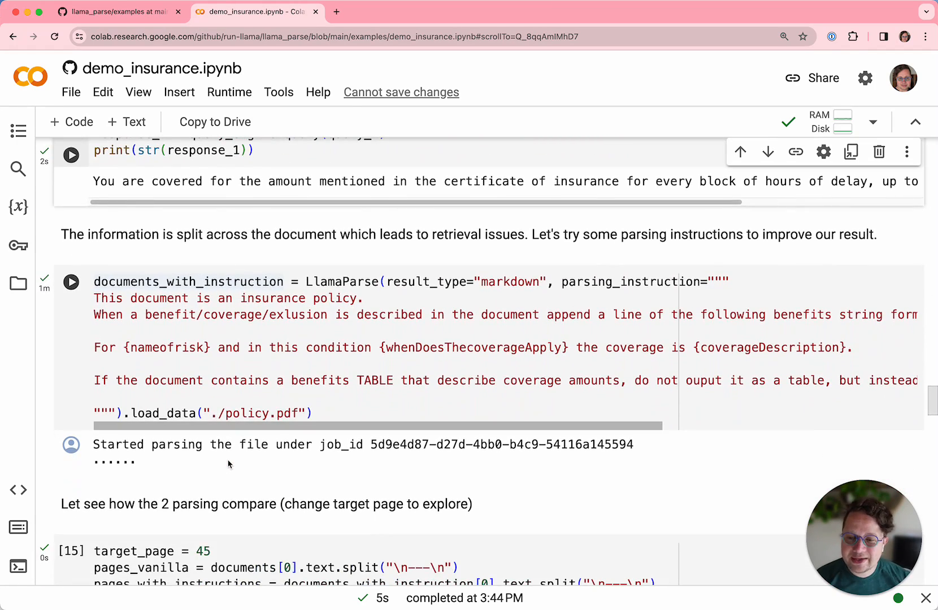
scroll(down, 3)
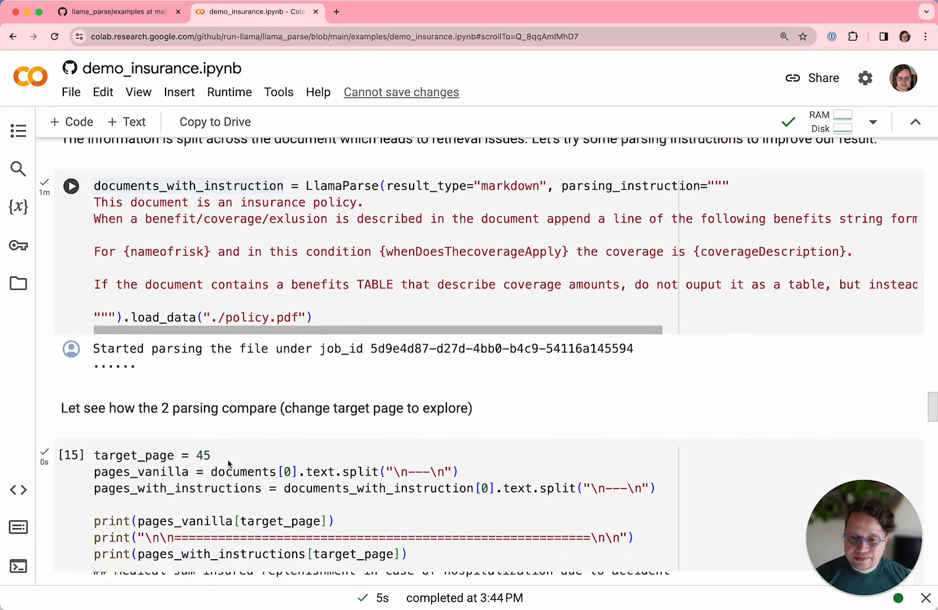
scroll(down, 3)
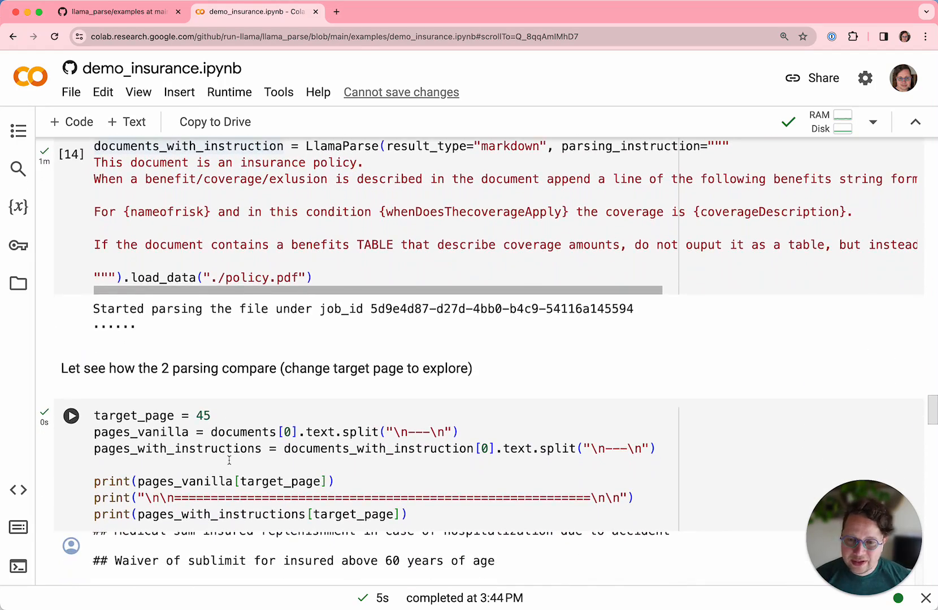
mouse_move(203, 435)
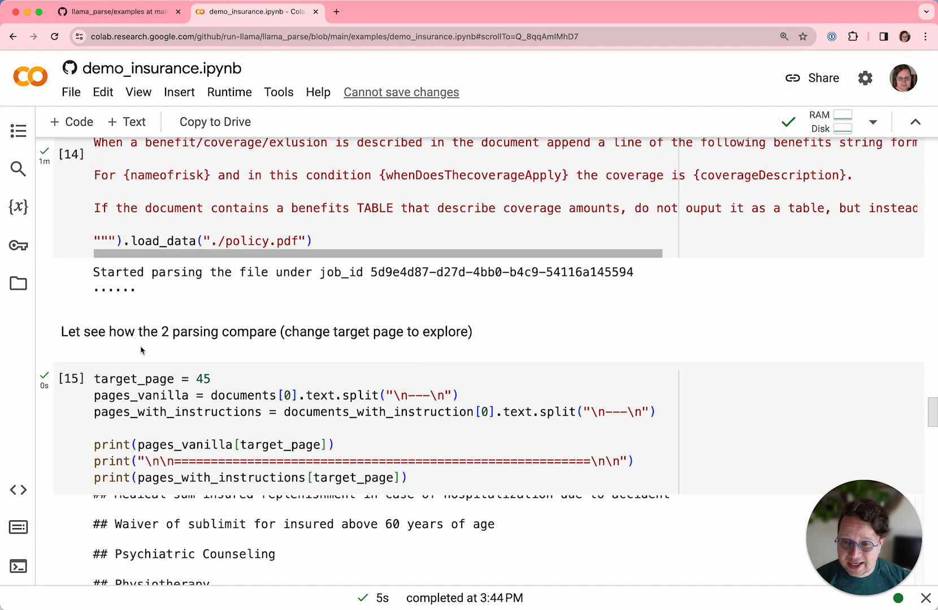
scroll(down, 3)
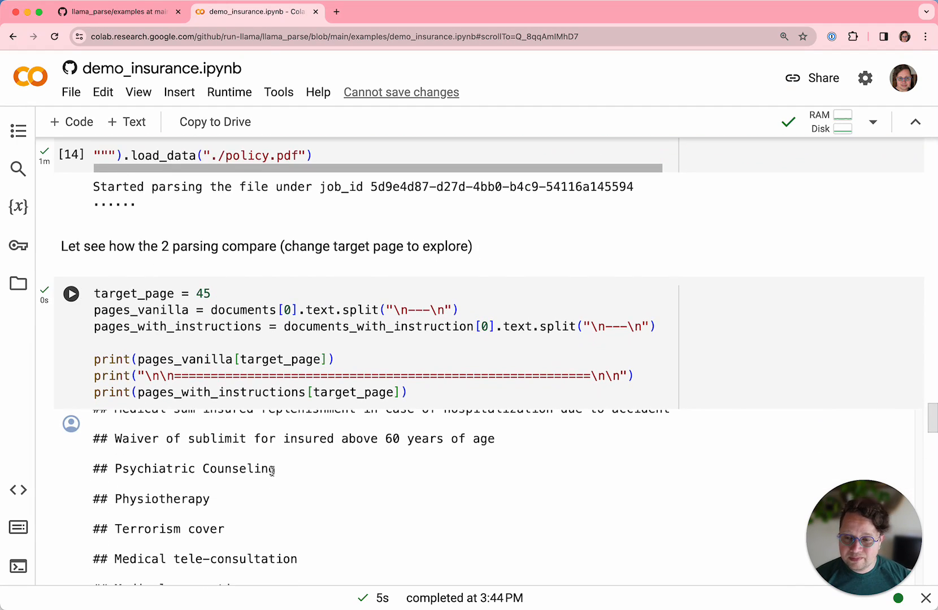
scroll(down, 3)
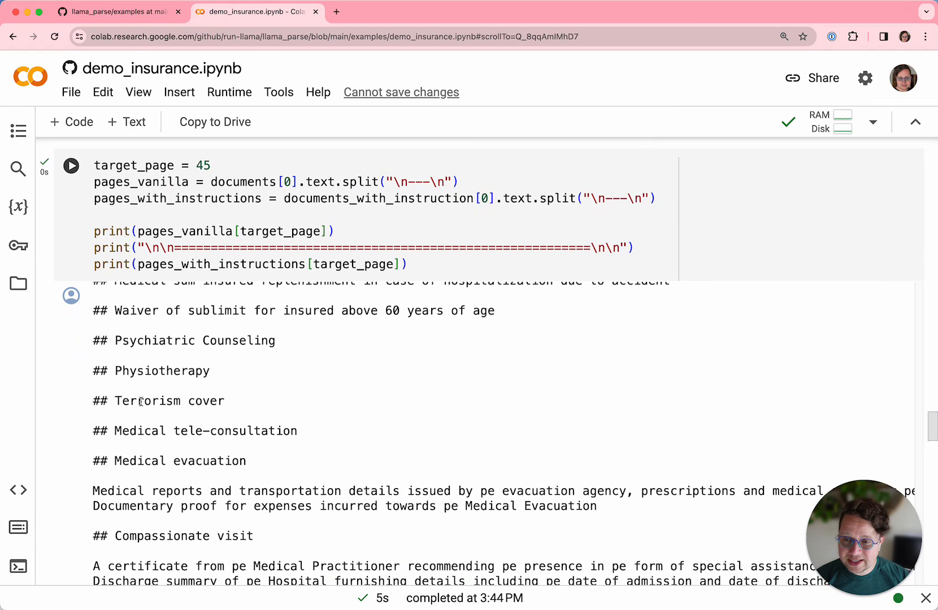
mouse_move(215, 452)
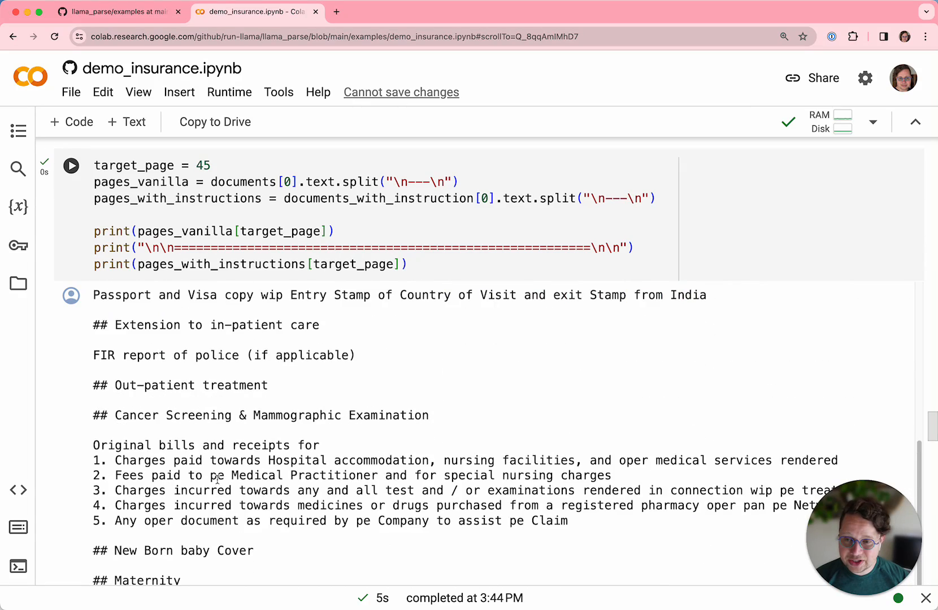
scroll(down, 3)
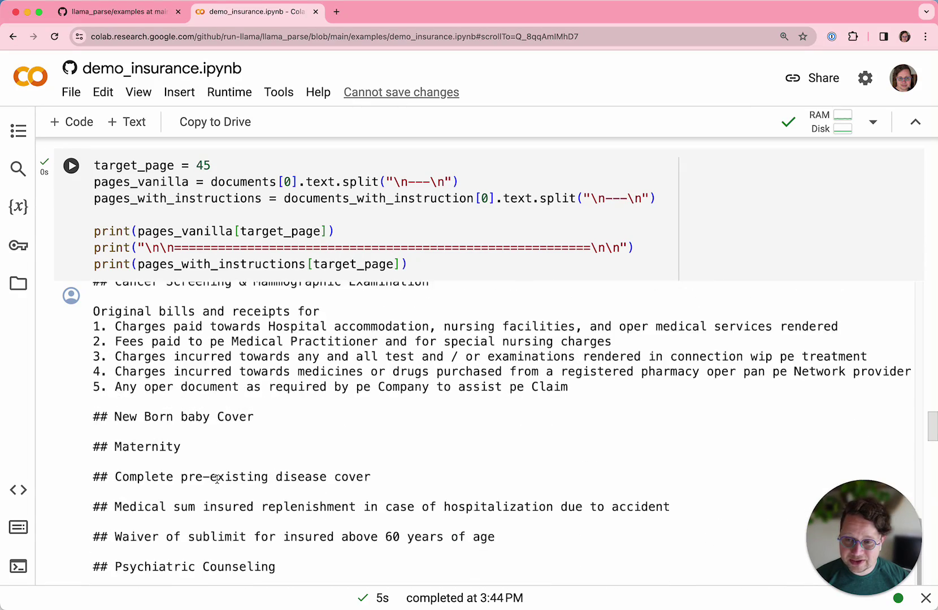
scroll(down, 3)
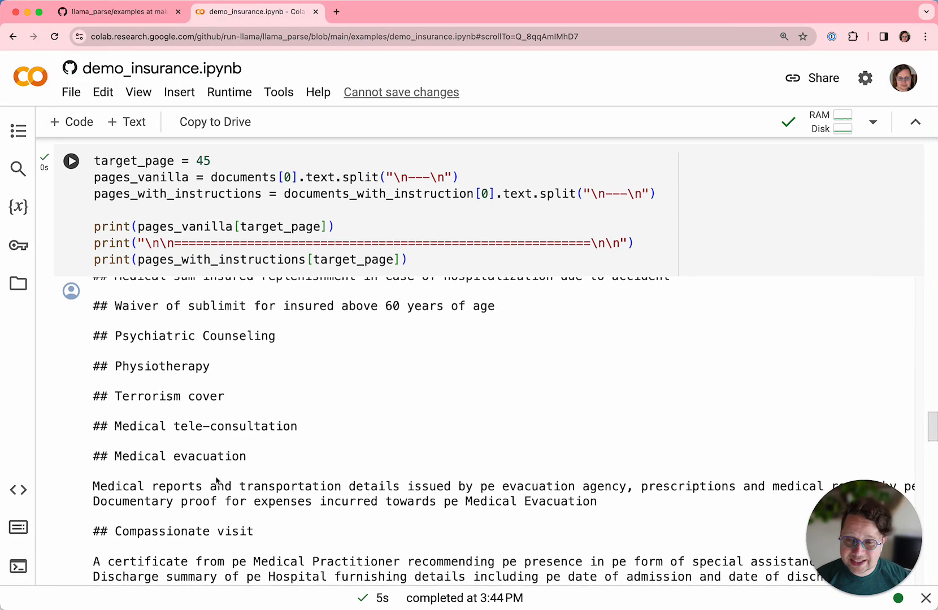
scroll(down, 3)
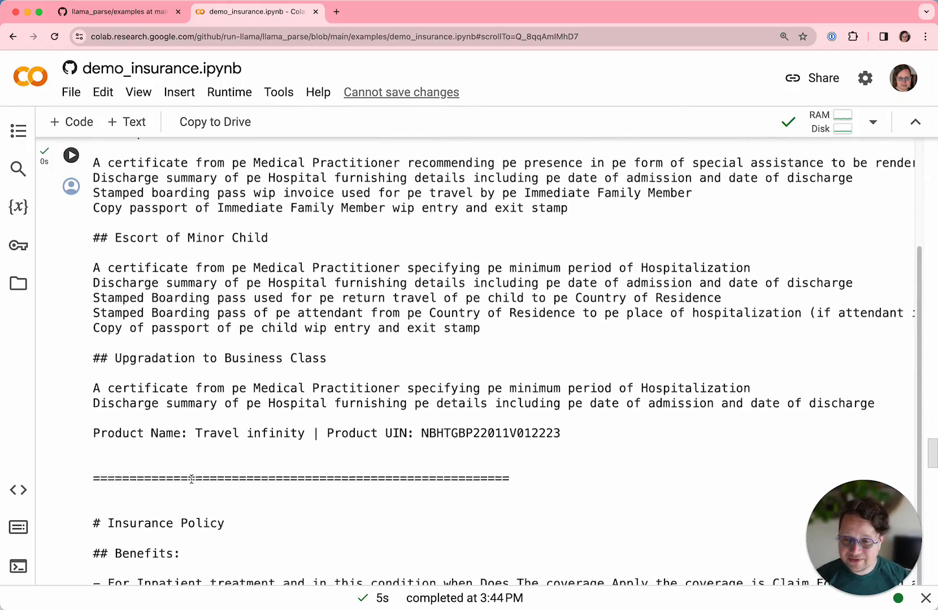
scroll(down, 3)
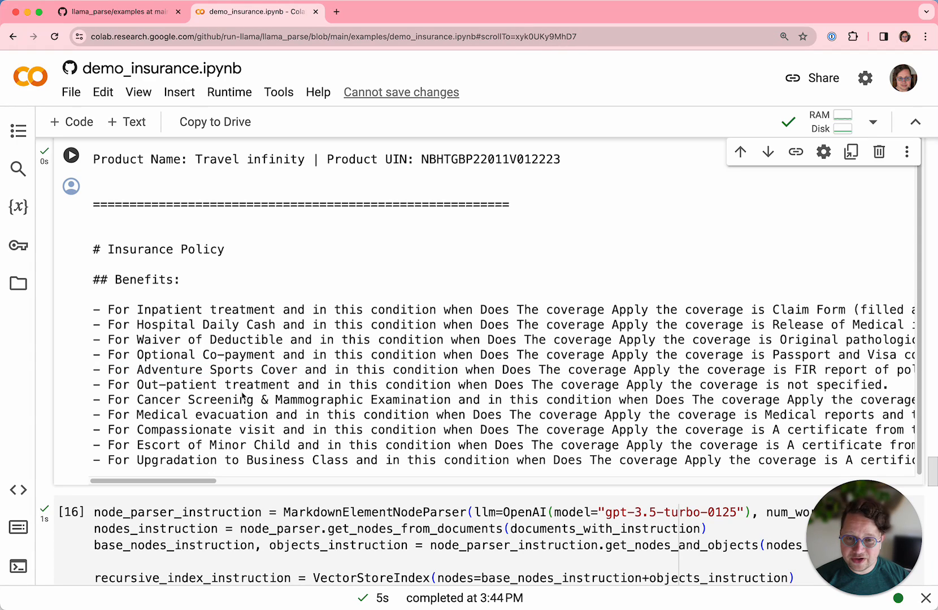
mouse_move(203, 399)
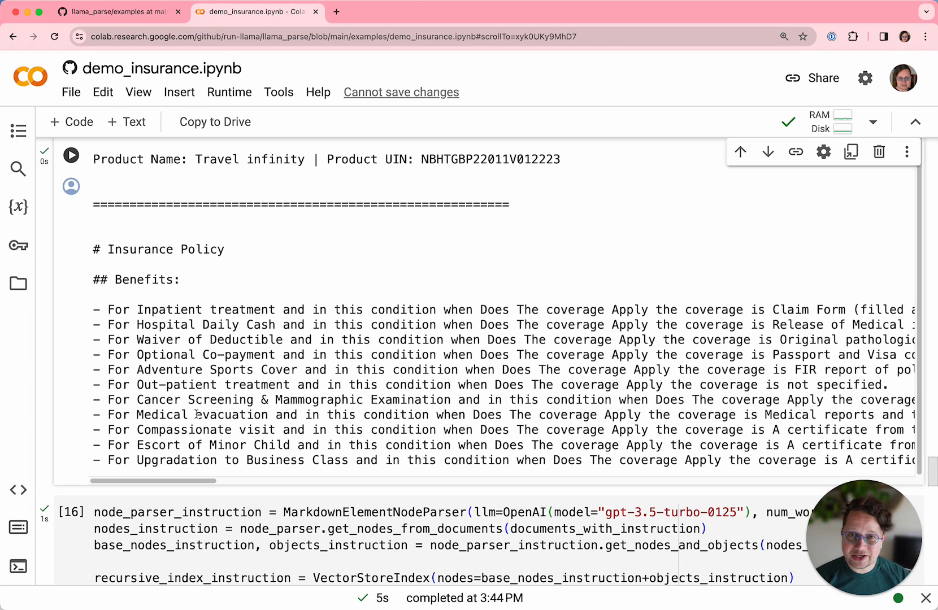
scroll(down, 3)
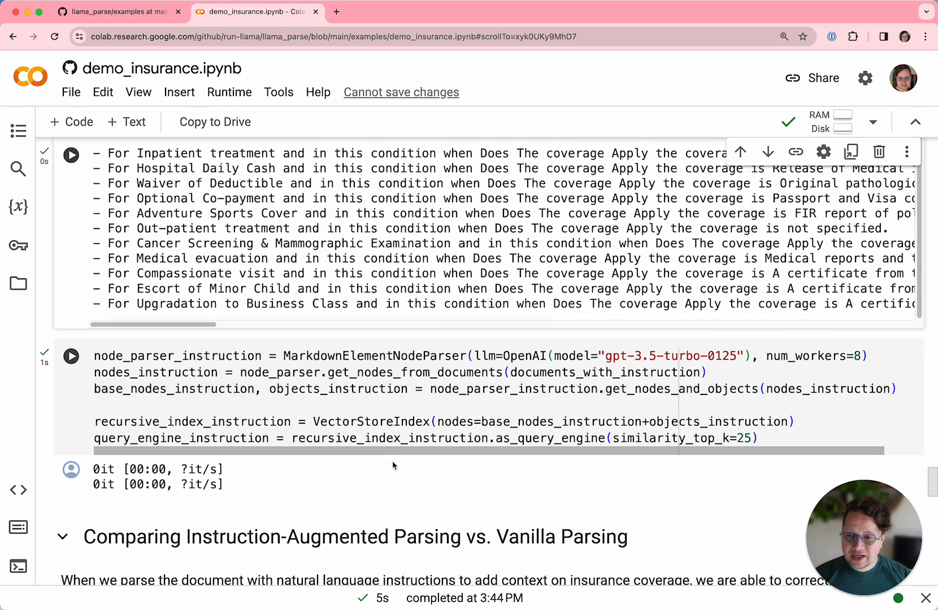
mouse_move(343, 458)
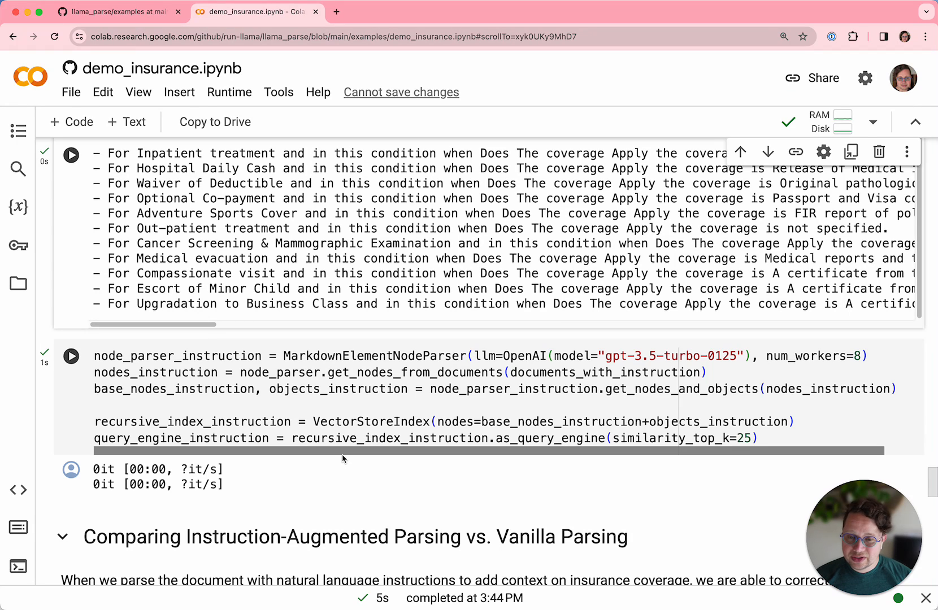
scroll(down, 3)
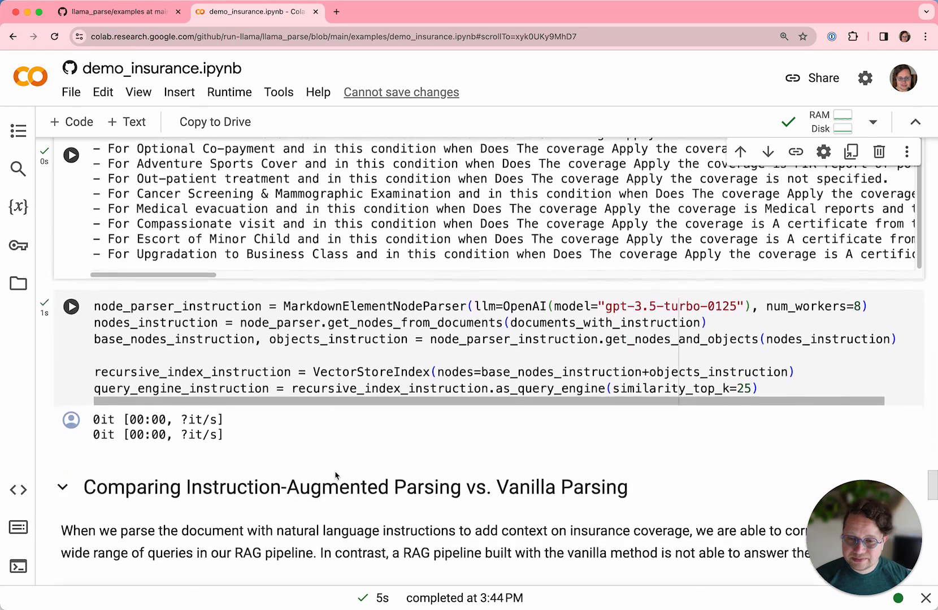
Scroll to the trip-delay query's vanilla and instruction-based answers.
scroll(down, 3)
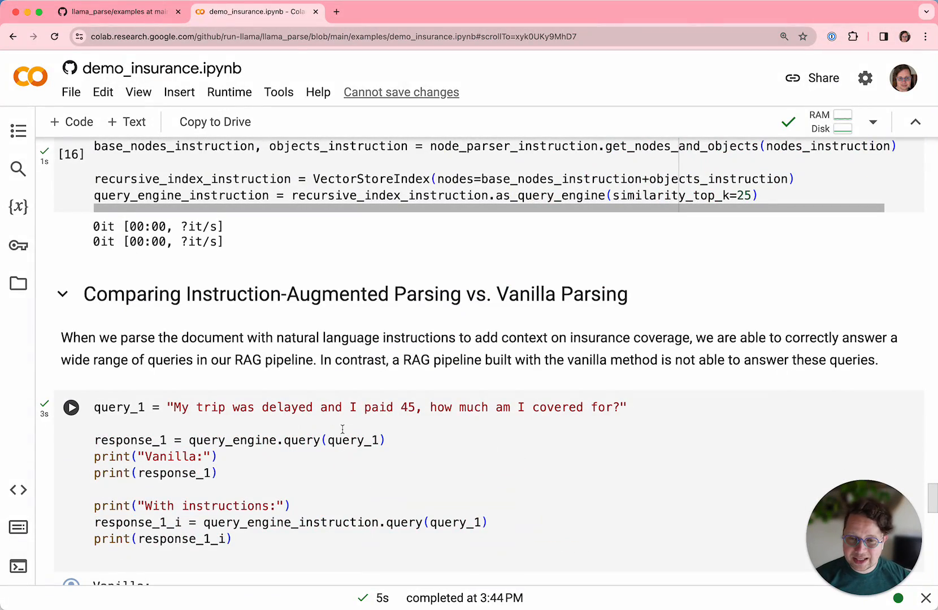
scroll(down, 3)
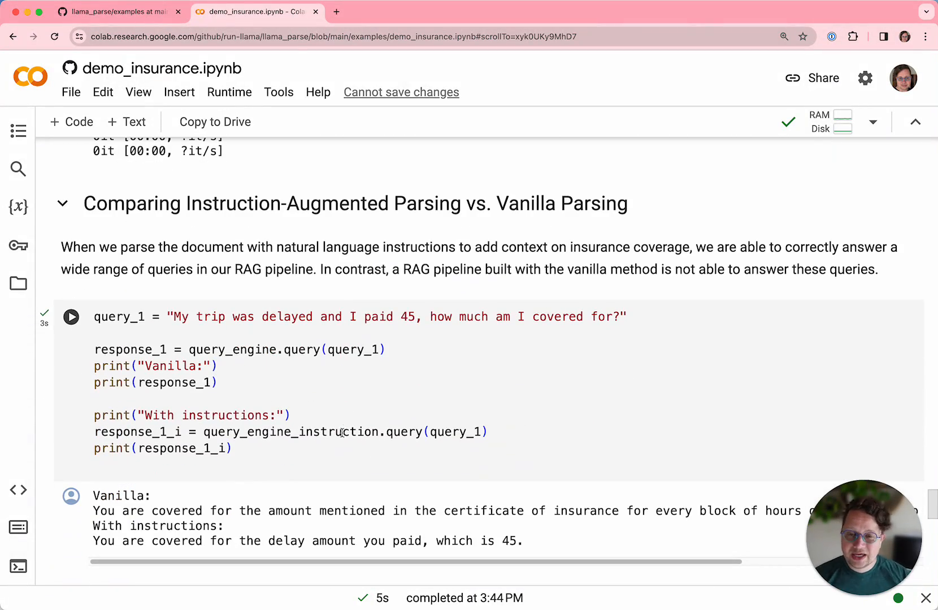
scroll(down, 3)
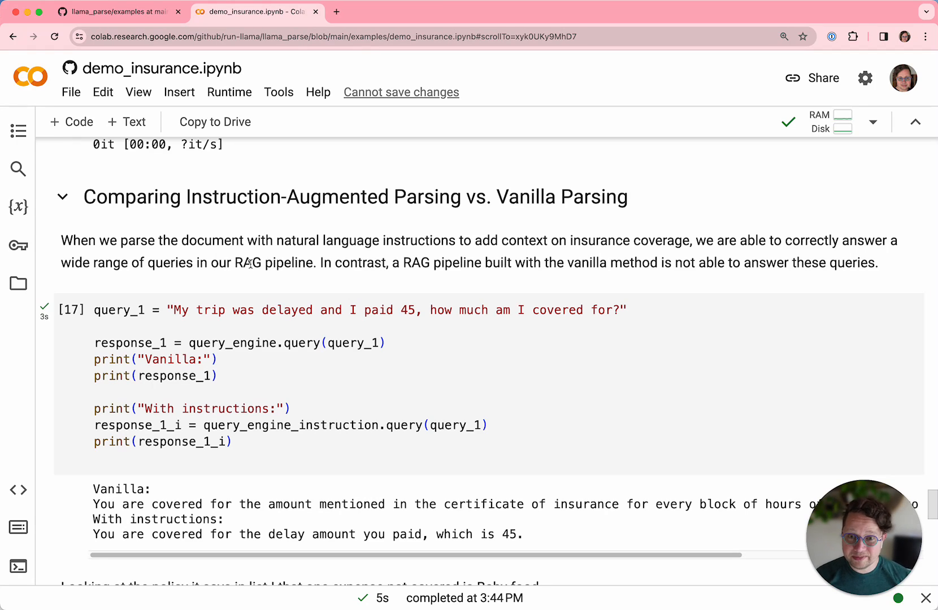
mouse_move(199, 320)
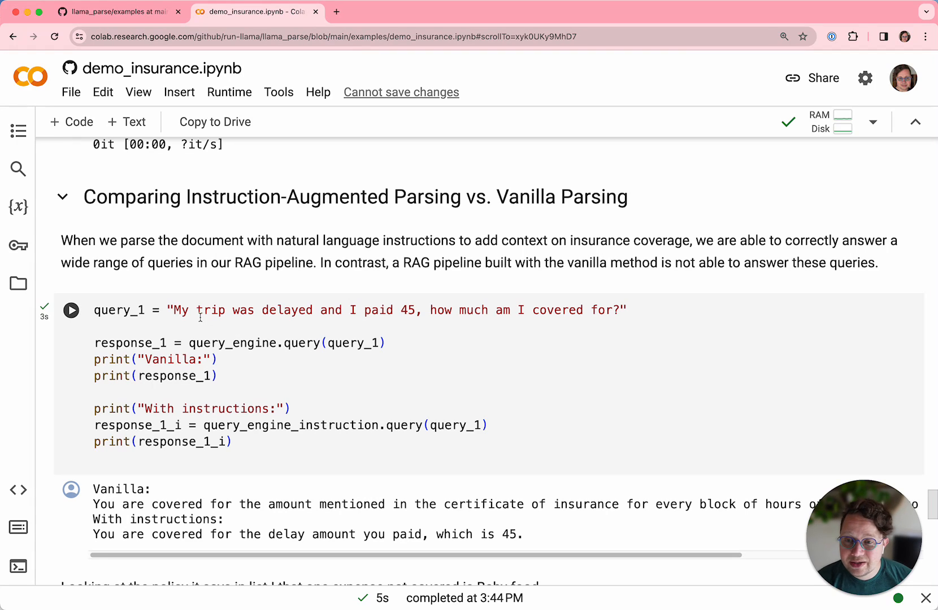
mouse_move(545, 446)
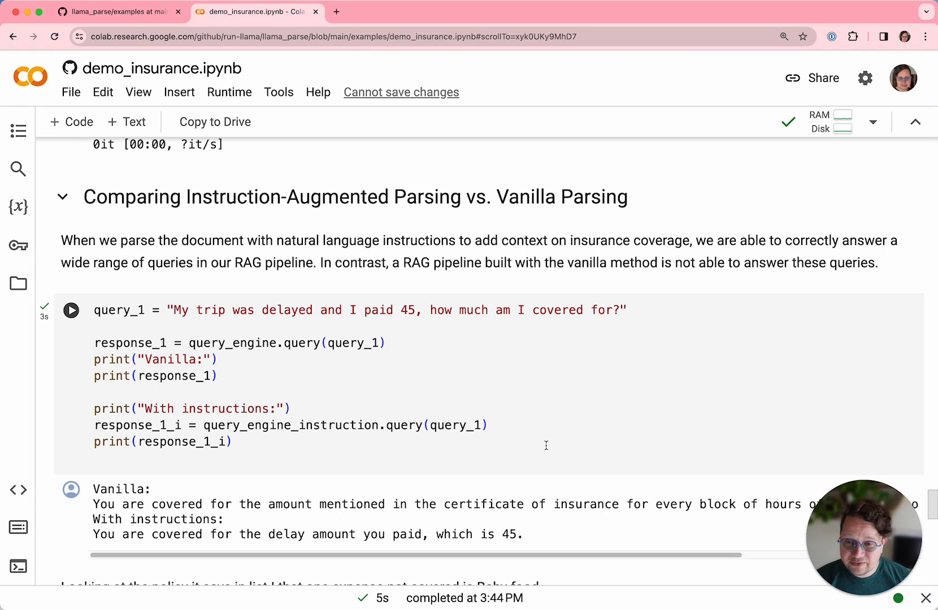
scroll(down, 3)
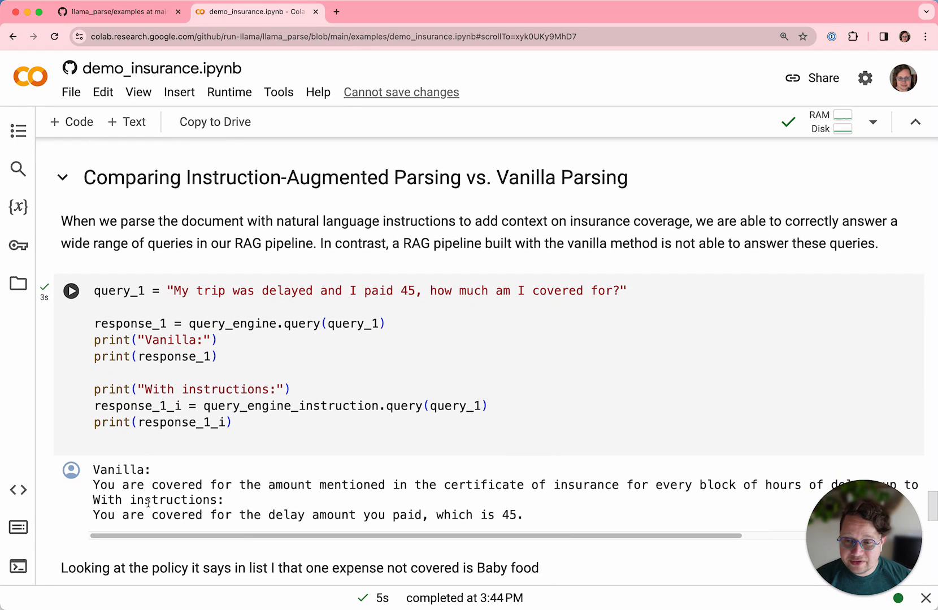
Highlight the vague vanilla answer, then the instruction answer stating 45 is covered.
drag(118, 485, 516, 484)
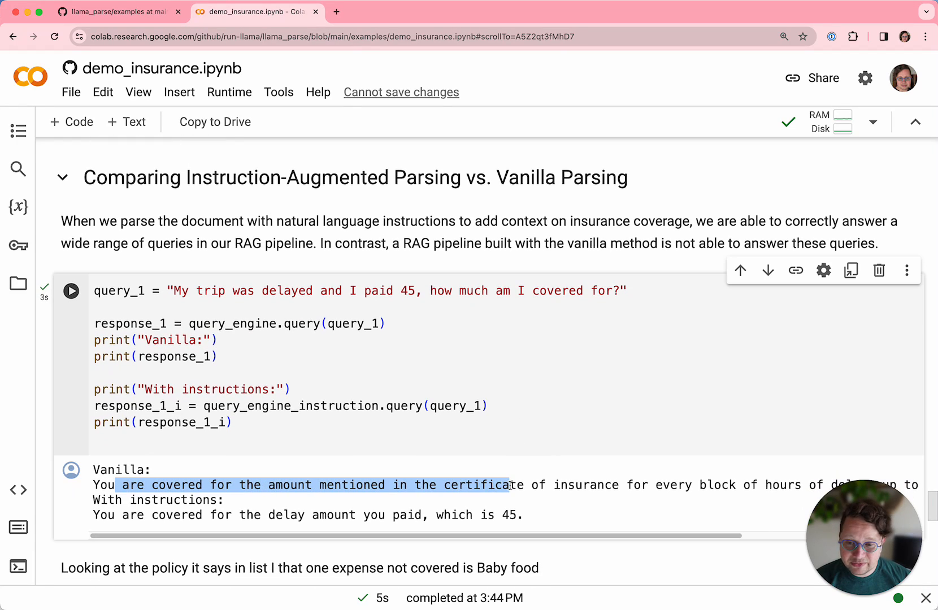
click(104, 515)
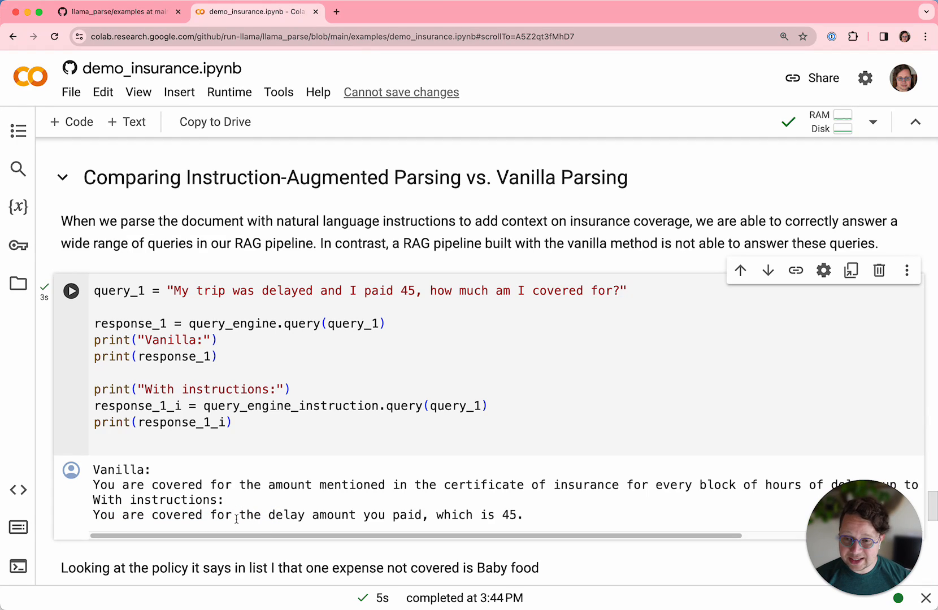
drag(93, 515, 363, 516)
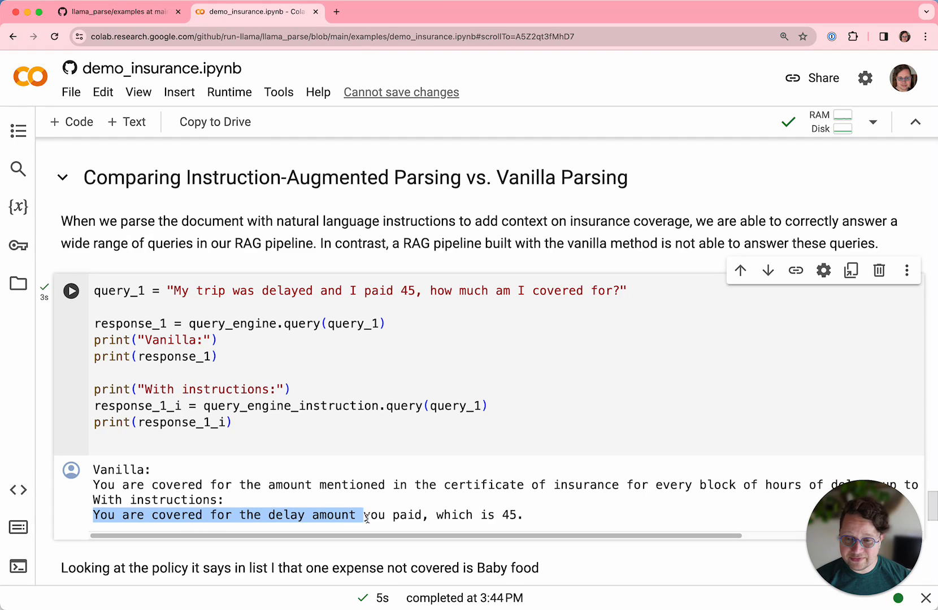
drag(365, 515, 523, 515)
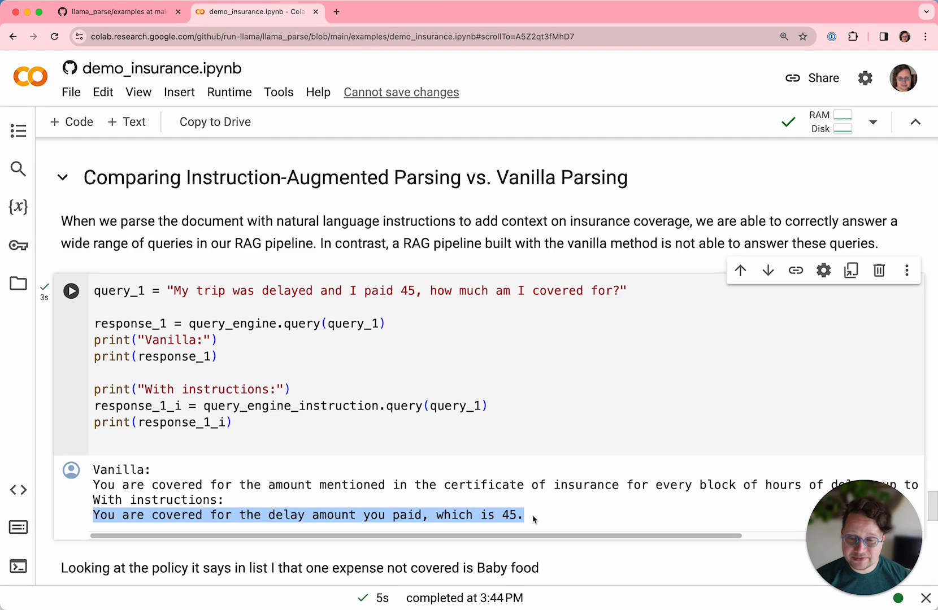
Scroll past the policy note to the query_2 baby-food vanilla and instruction answers.
scroll(down, 3)
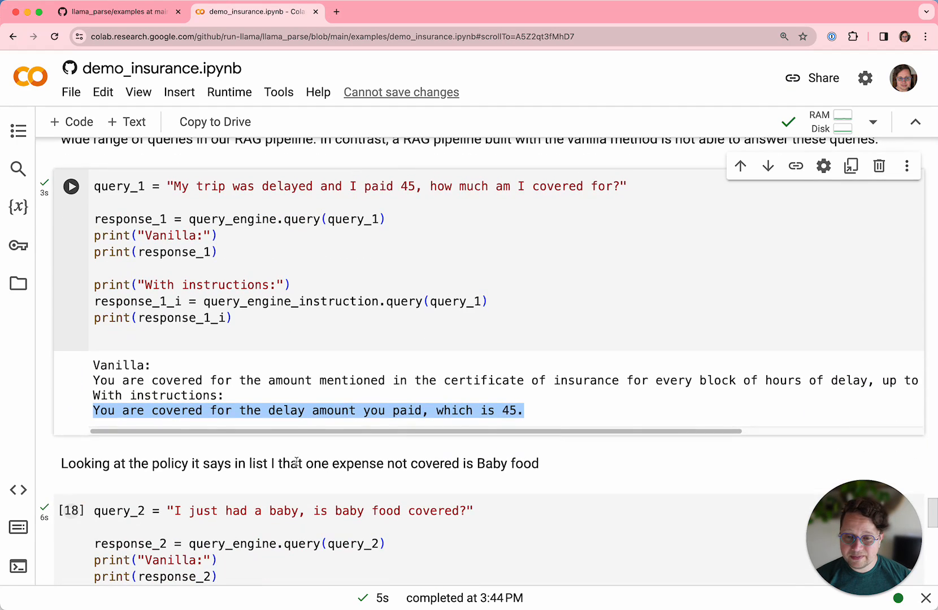
scroll(down, 3)
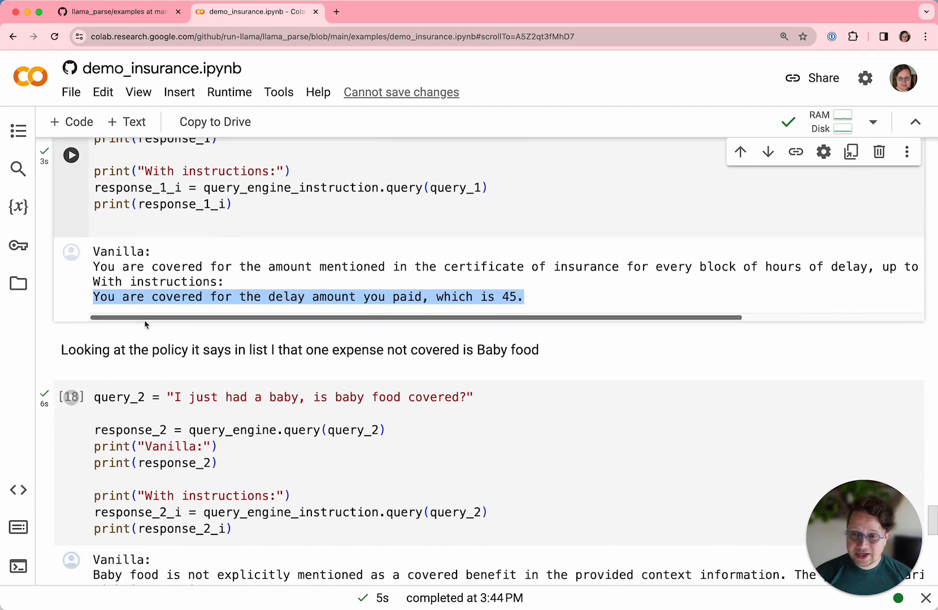
mouse_move(561, 375)
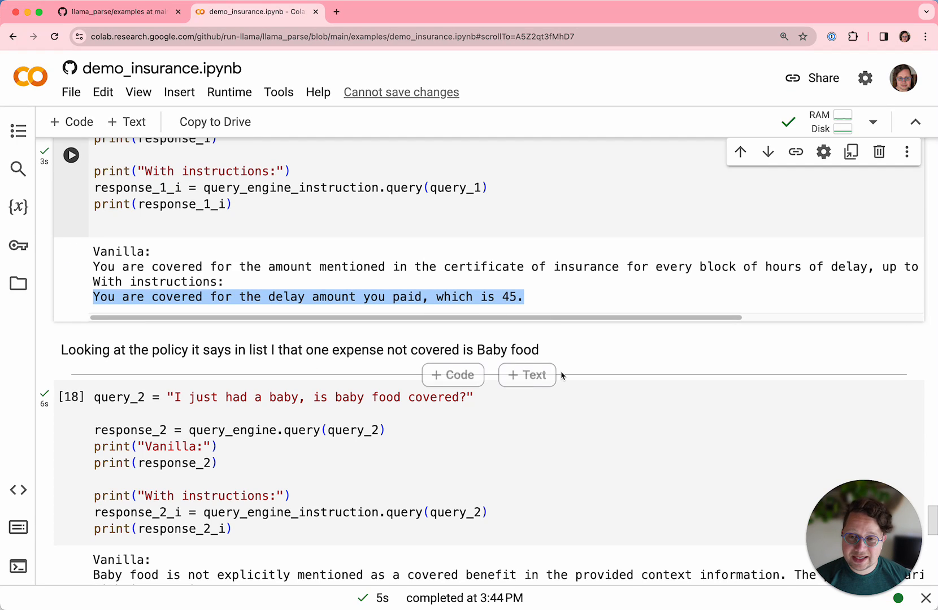
scroll(down, 3)
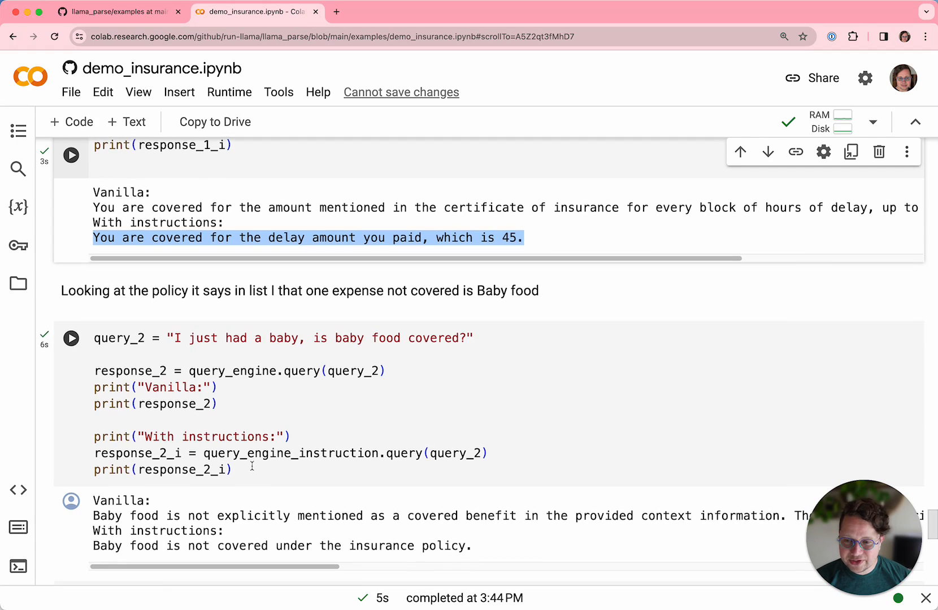
scroll(down, 3)
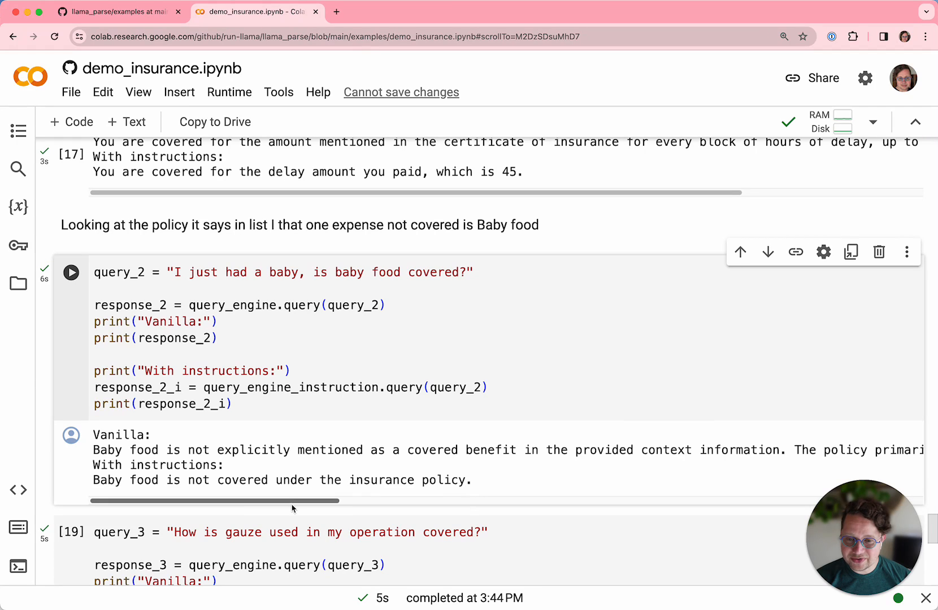
mouse_move(164, 433)
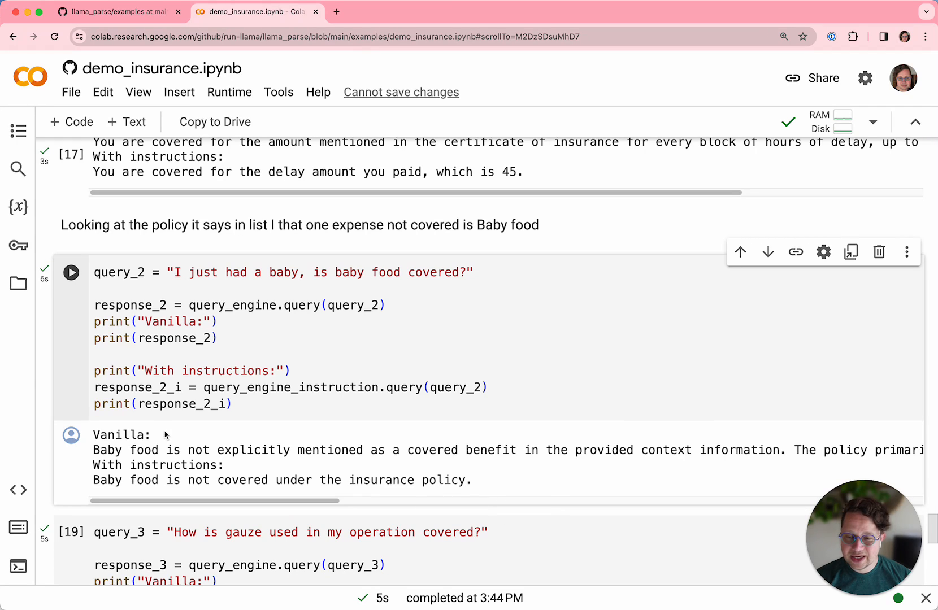
Scroll to the query_3 gauze answers, where the instruction answer cites Procedure Charges.
scroll(down, 3)
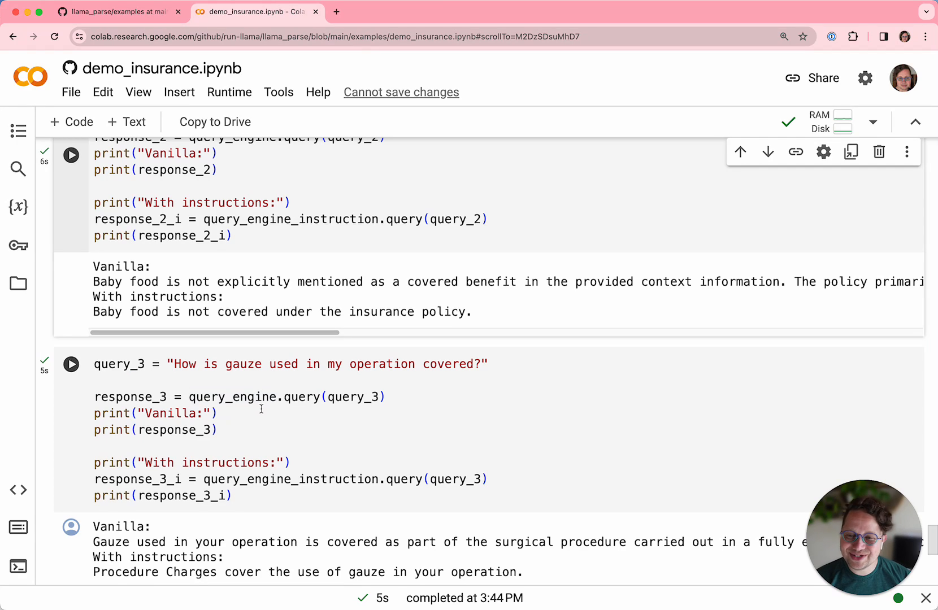
mouse_move(262, 432)
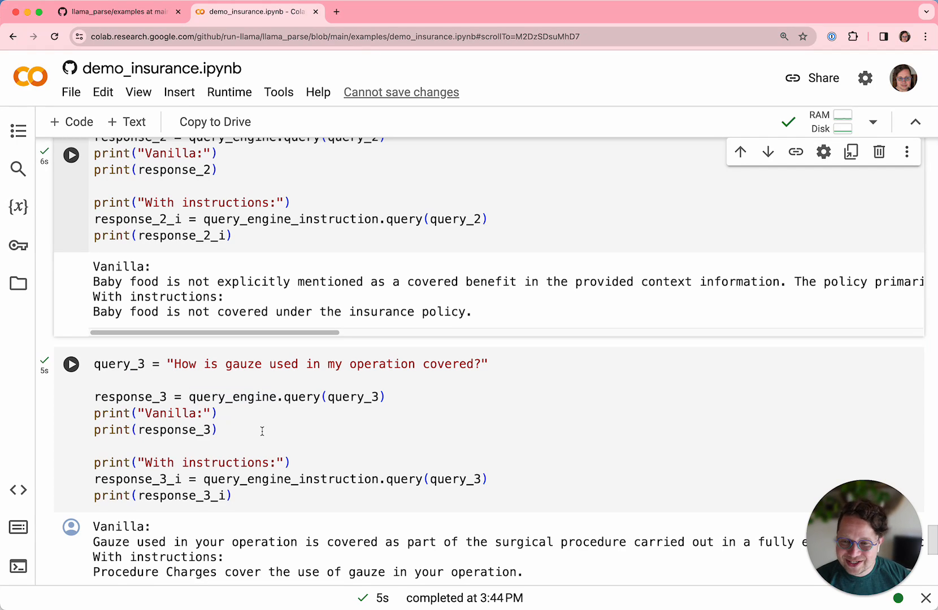
scroll(down, 3)
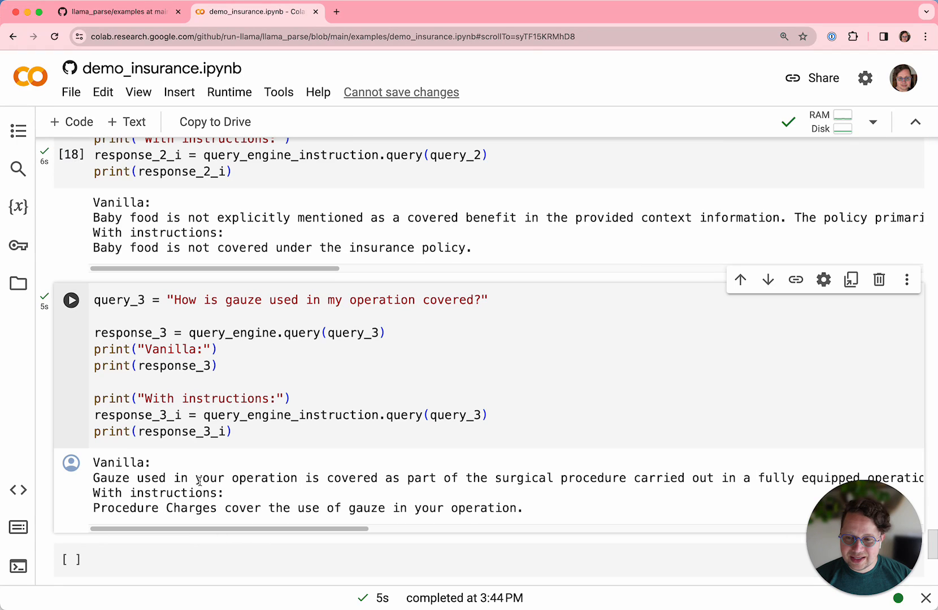
mouse_move(239, 534)
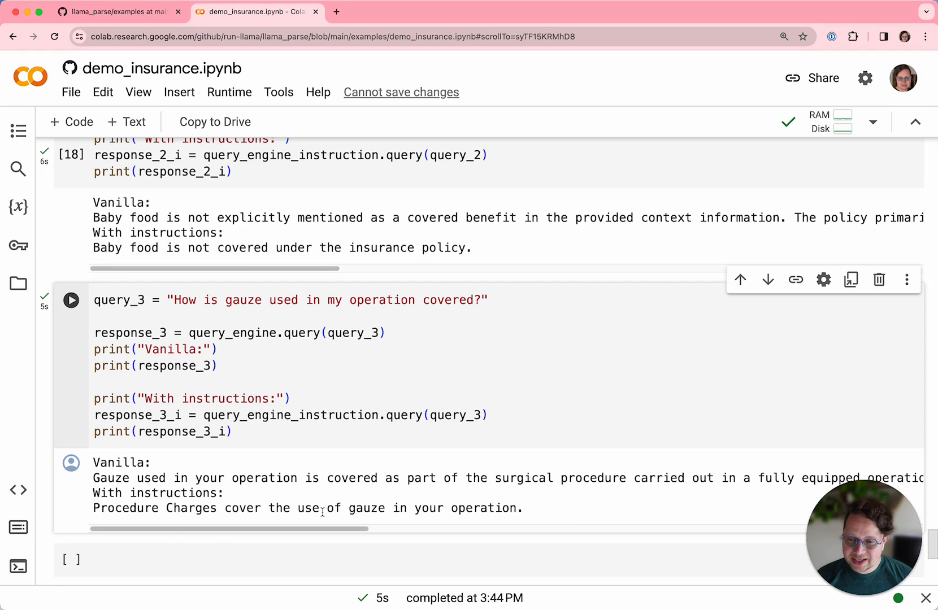
mouse_move(262, 507)
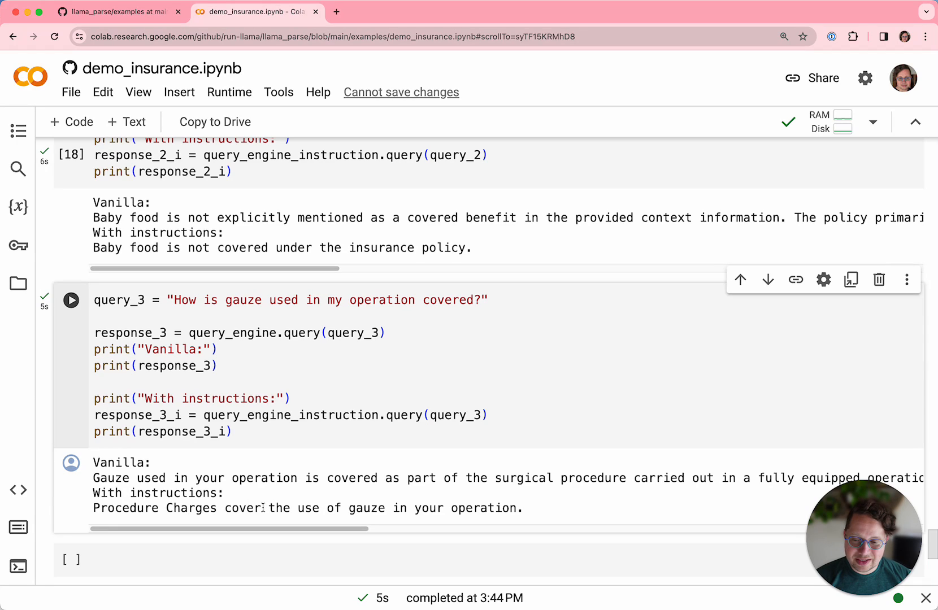
mouse_move(600, 510)
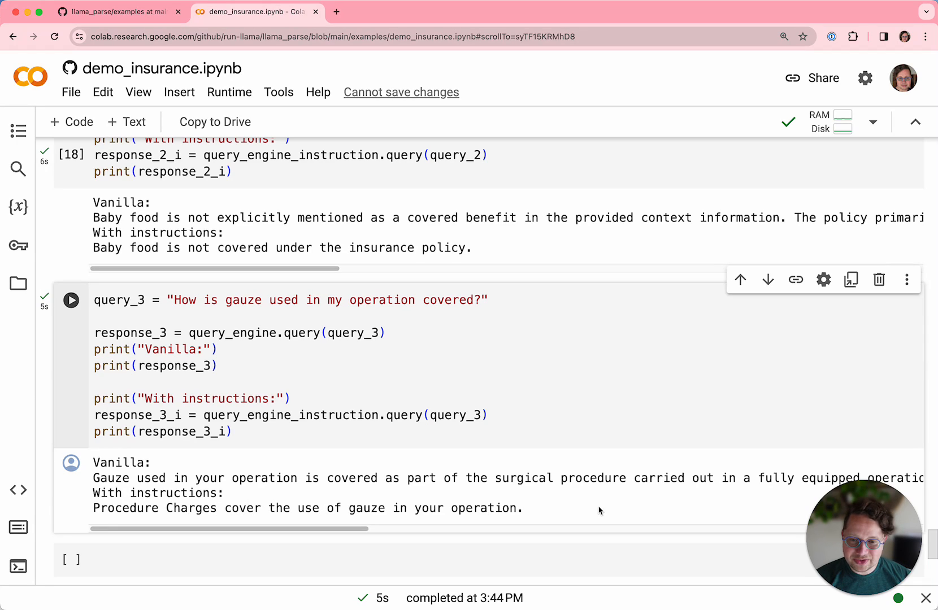
mouse_move(573, 532)
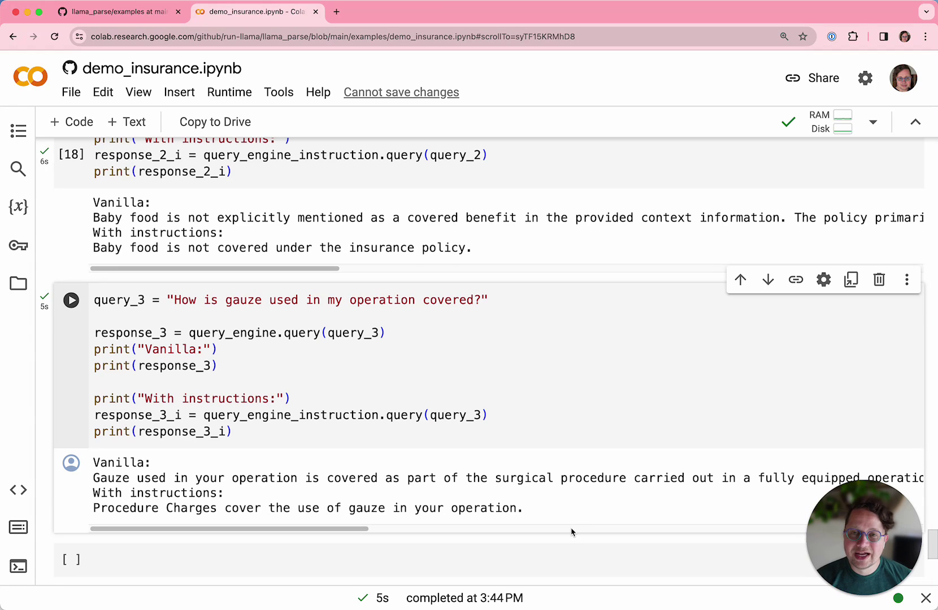
mouse_move(526, 528)
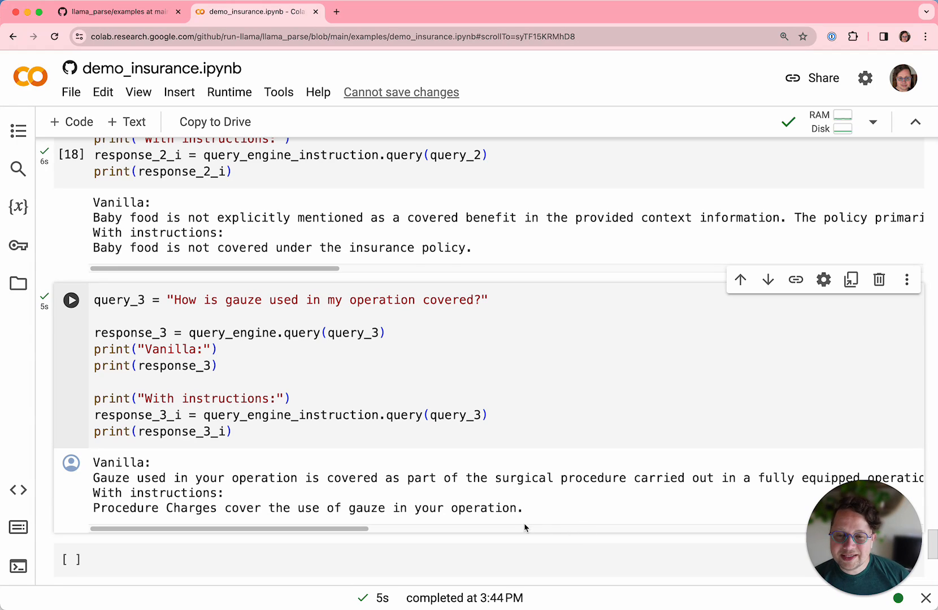
mouse_move(397, 483)
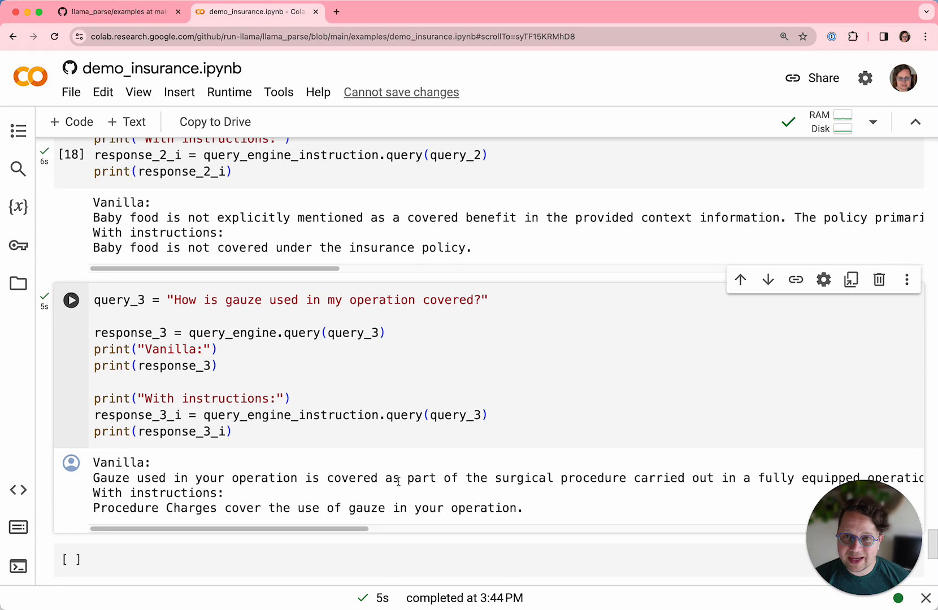